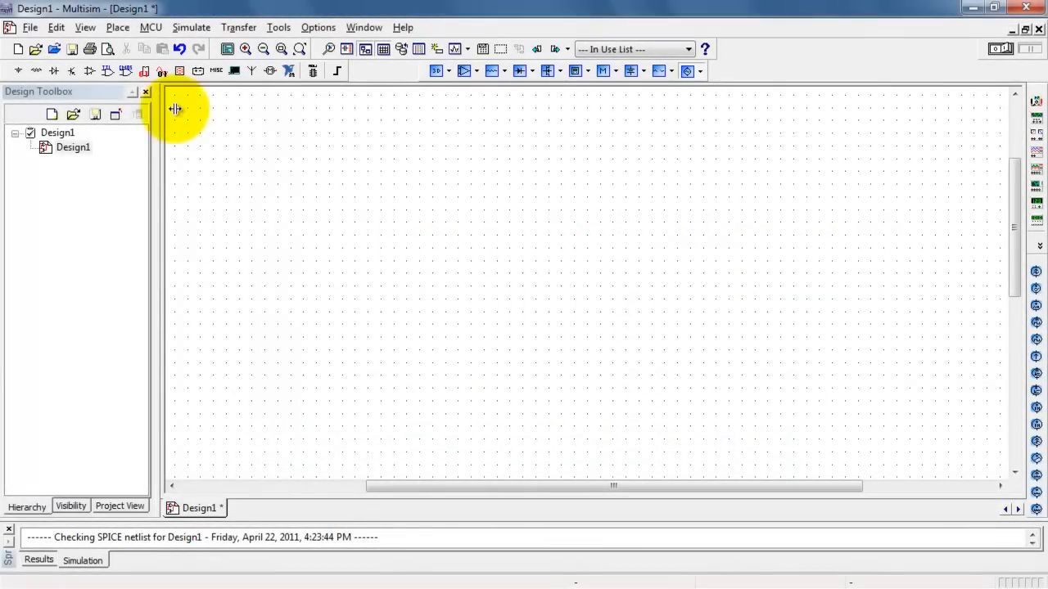
Place an ABM_VOLTAGE source from the component browser, found by searching 'abm'
left_click(118, 26)
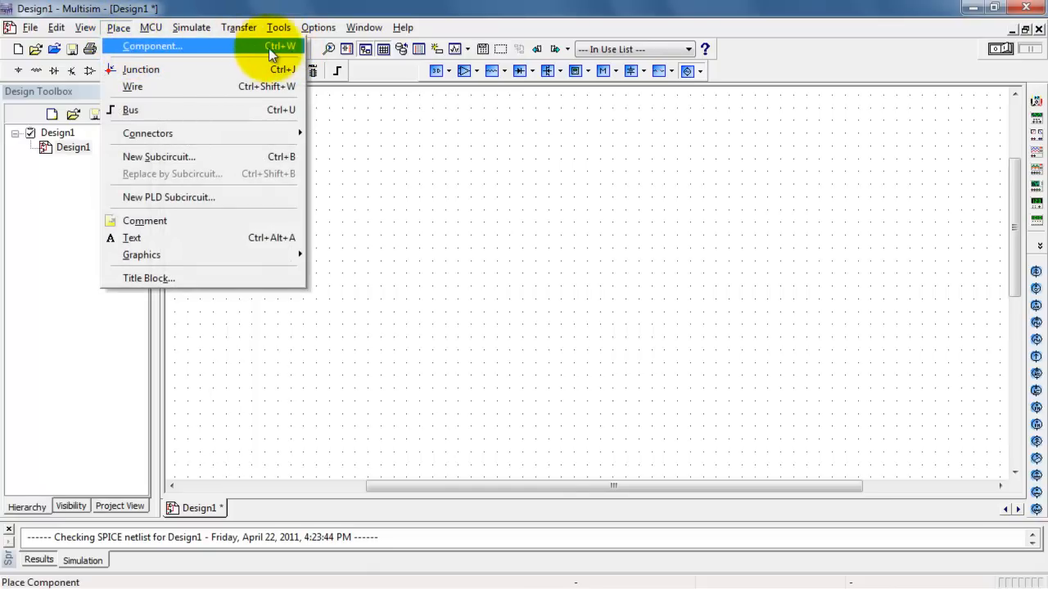
left_click(152, 46)
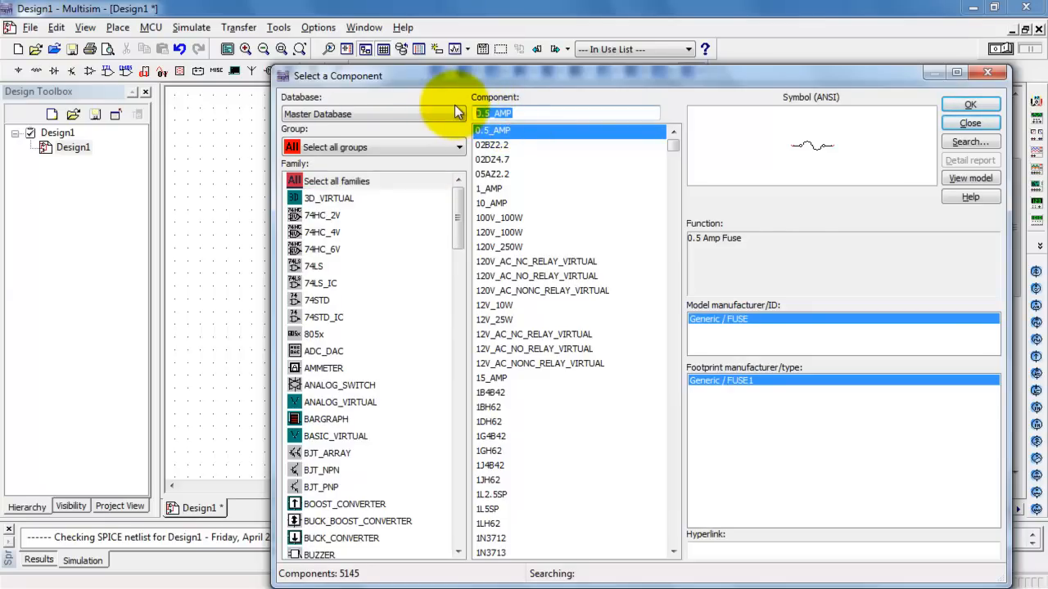
type("abm")
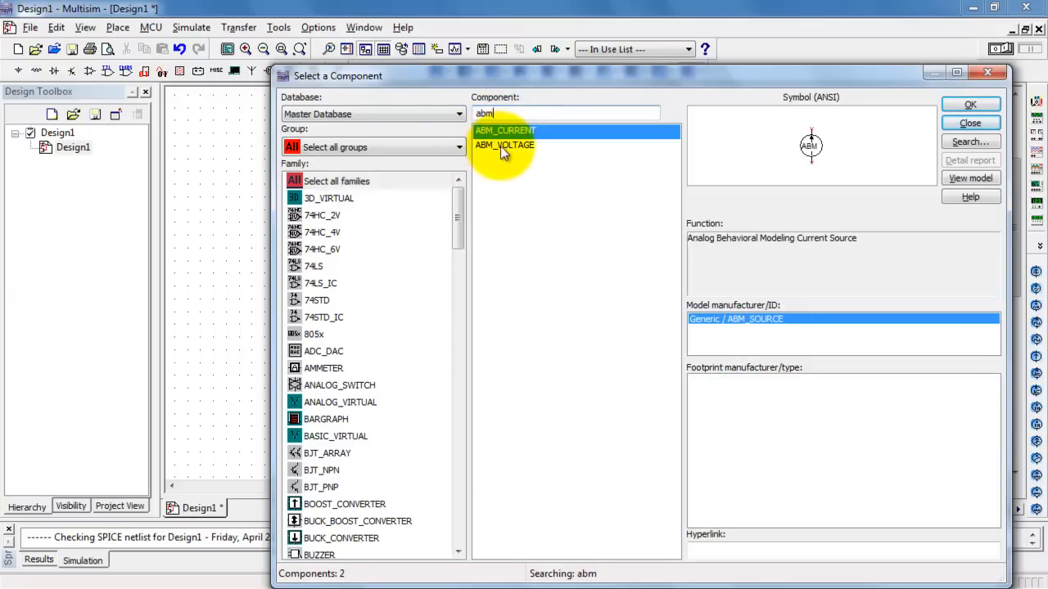
left_click(969, 105)
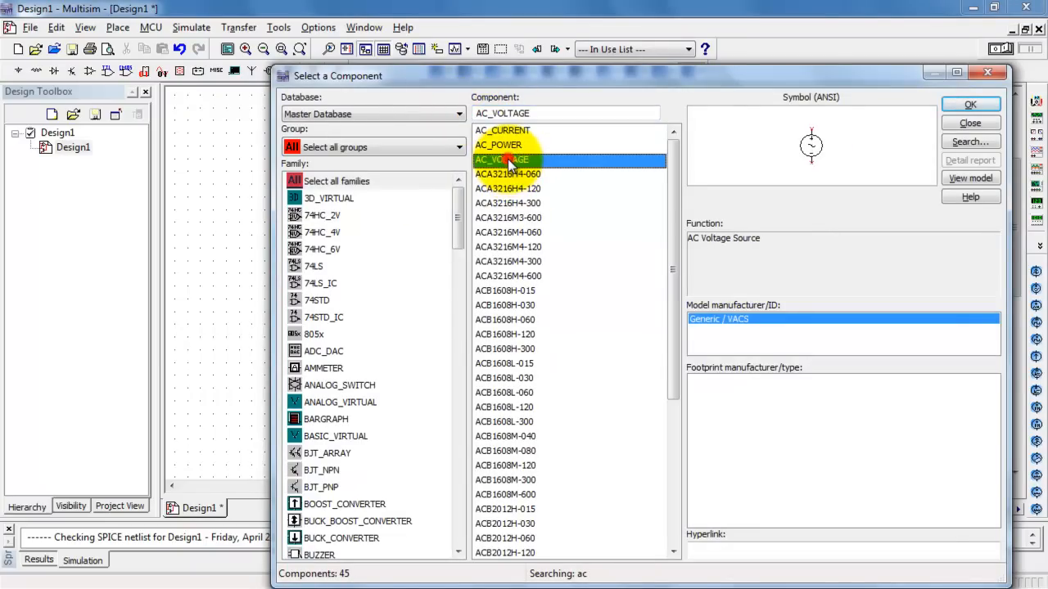
Place an AC_VOLTAGE source (1 Vpk, 1 kHz) beside it and close the browser
left_click(969, 105)
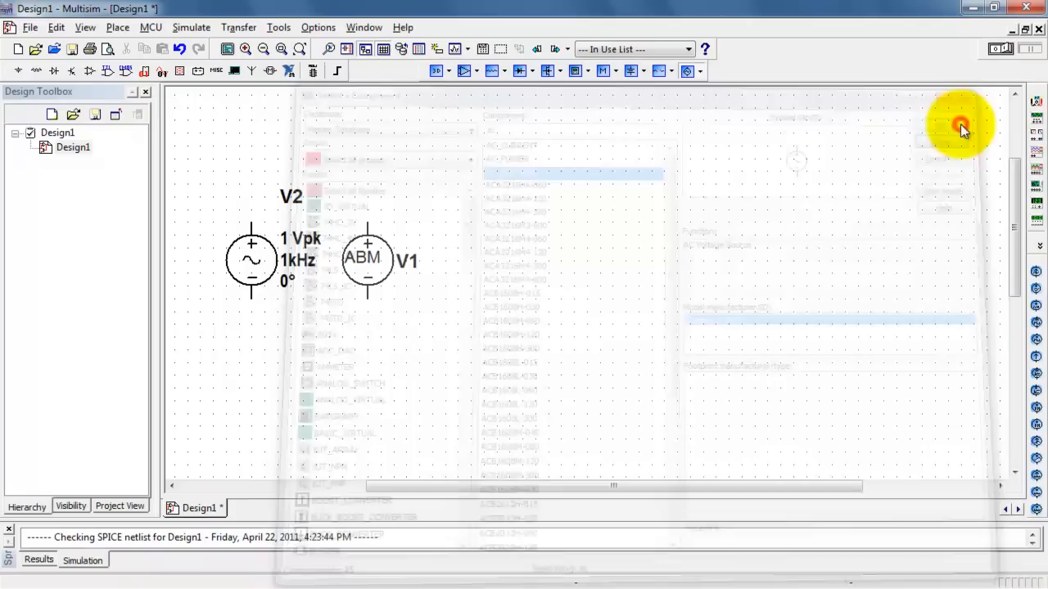
left_click(963, 127)
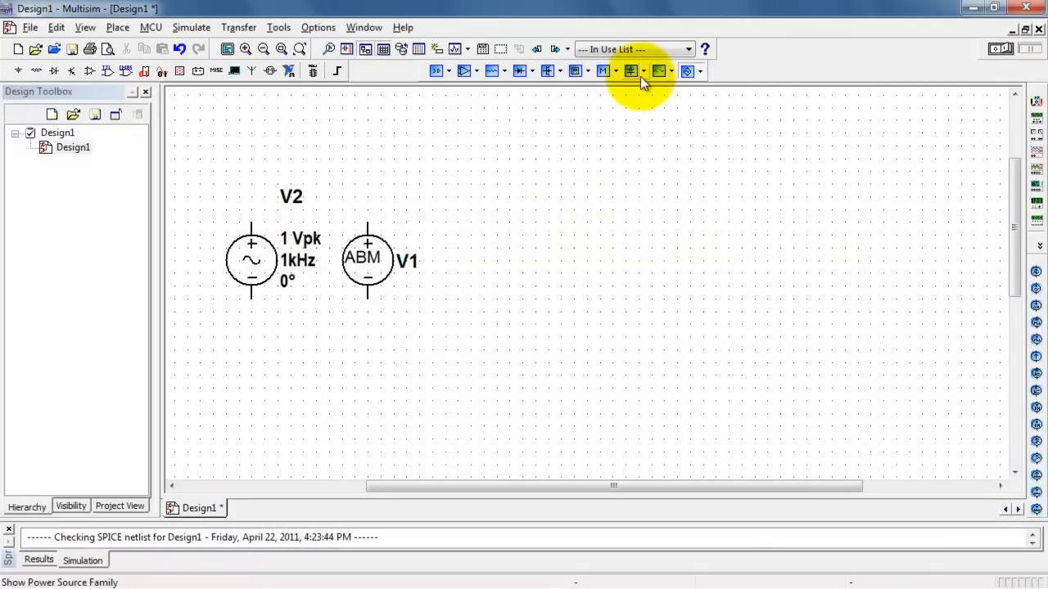
Pick a ground from the power source family and place it below the two sources
left_click(658, 72)
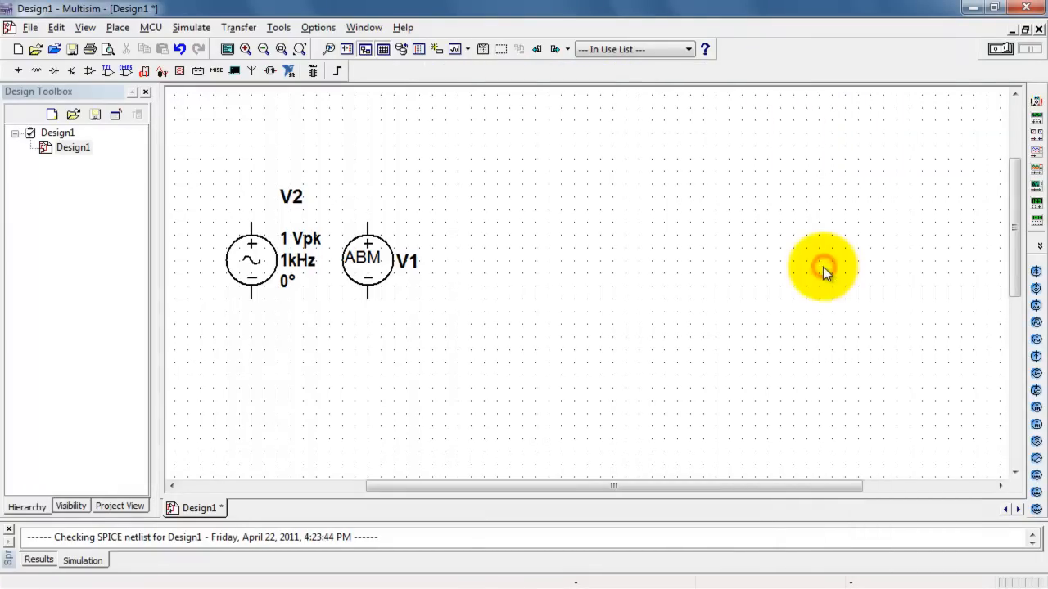
mouse_move(674, 79)
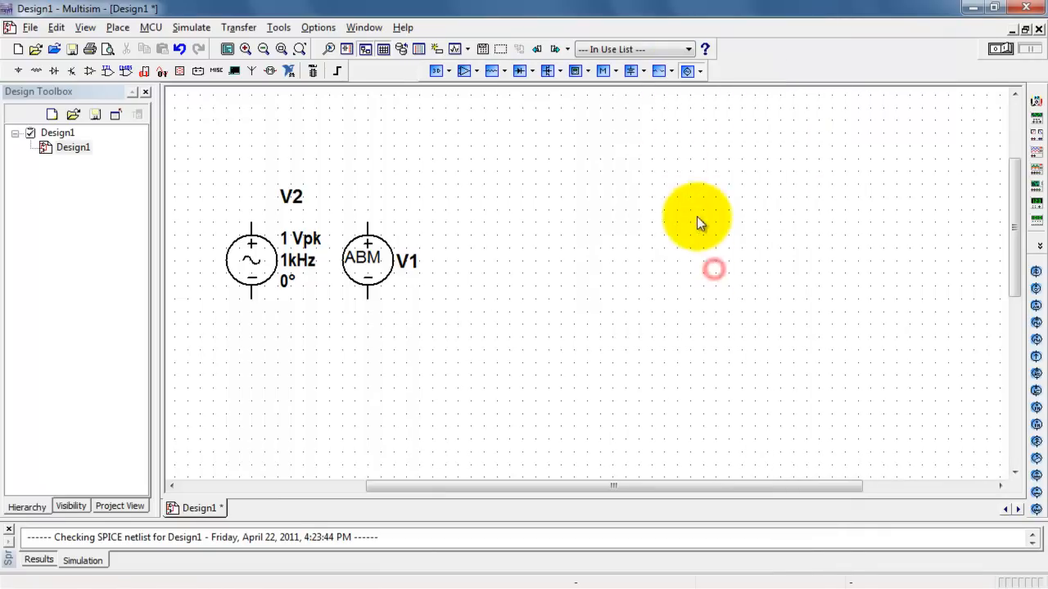
left_click(631, 72)
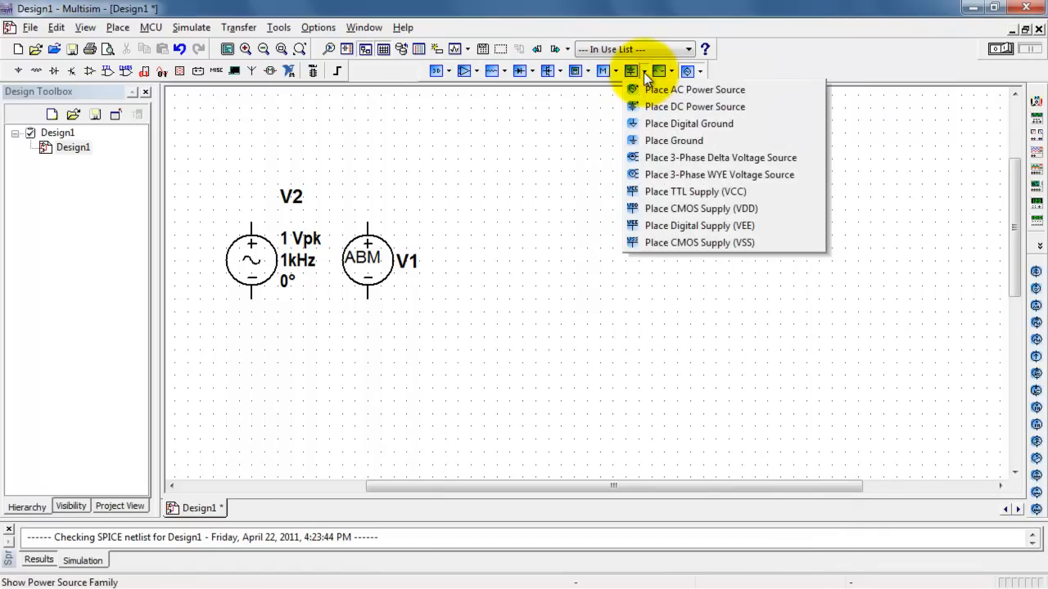
left_click(674, 141)
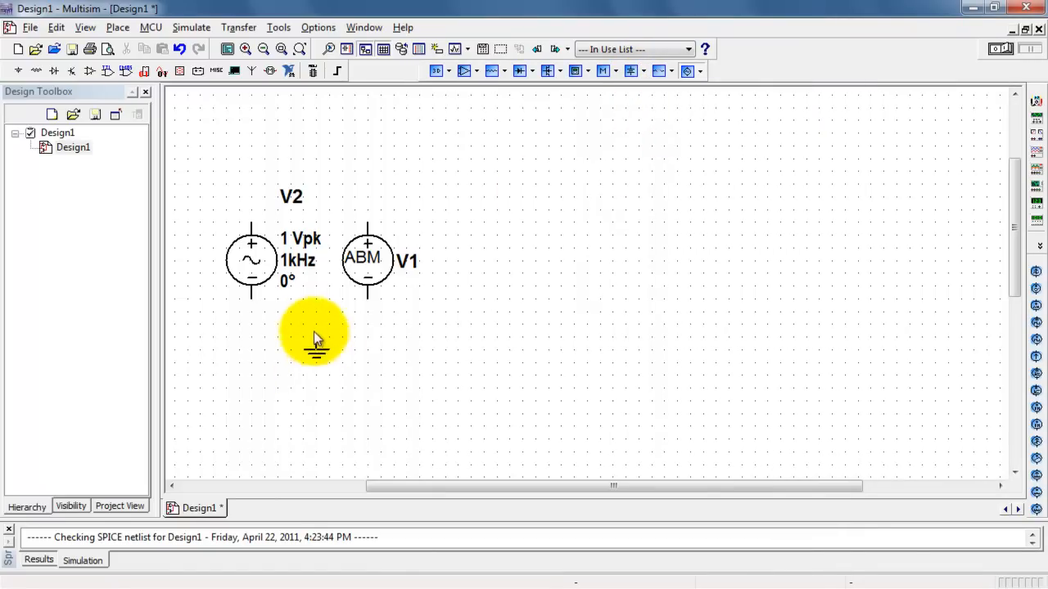
mouse_move(488, 193)
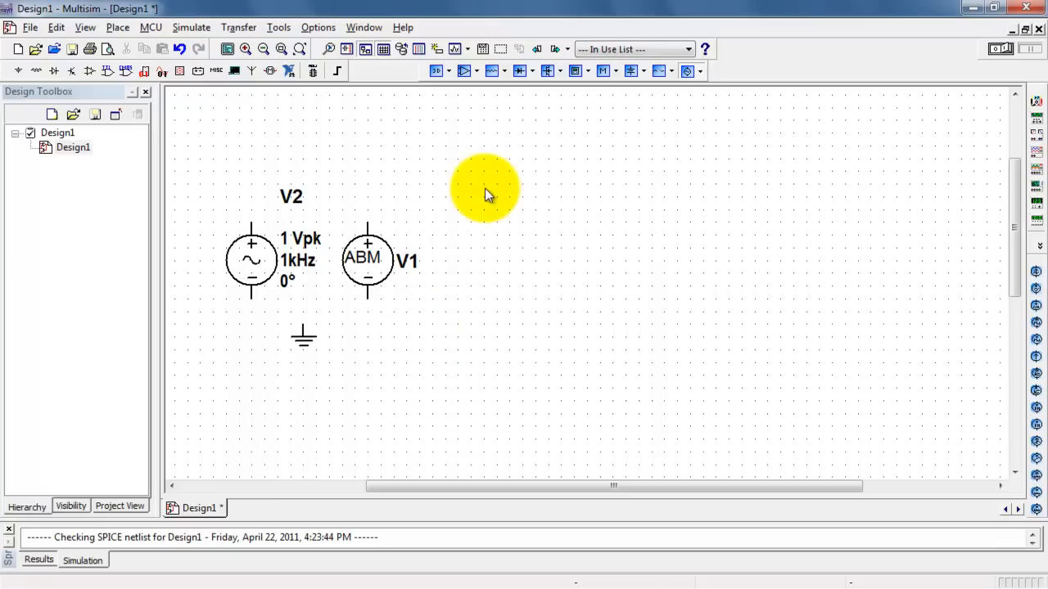
mouse_move(252, 301)
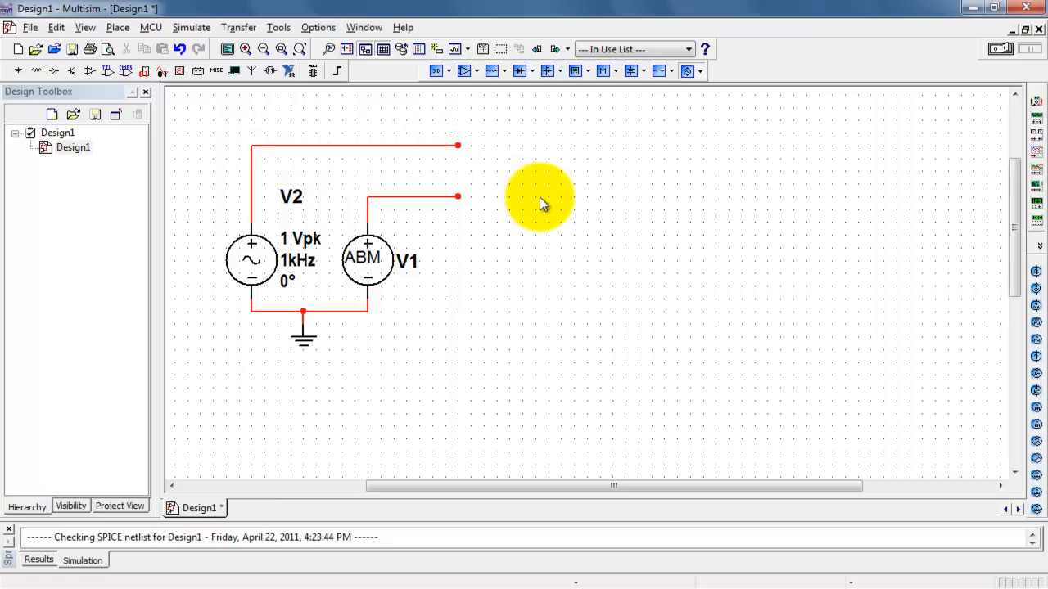
mouse_move(410, 203)
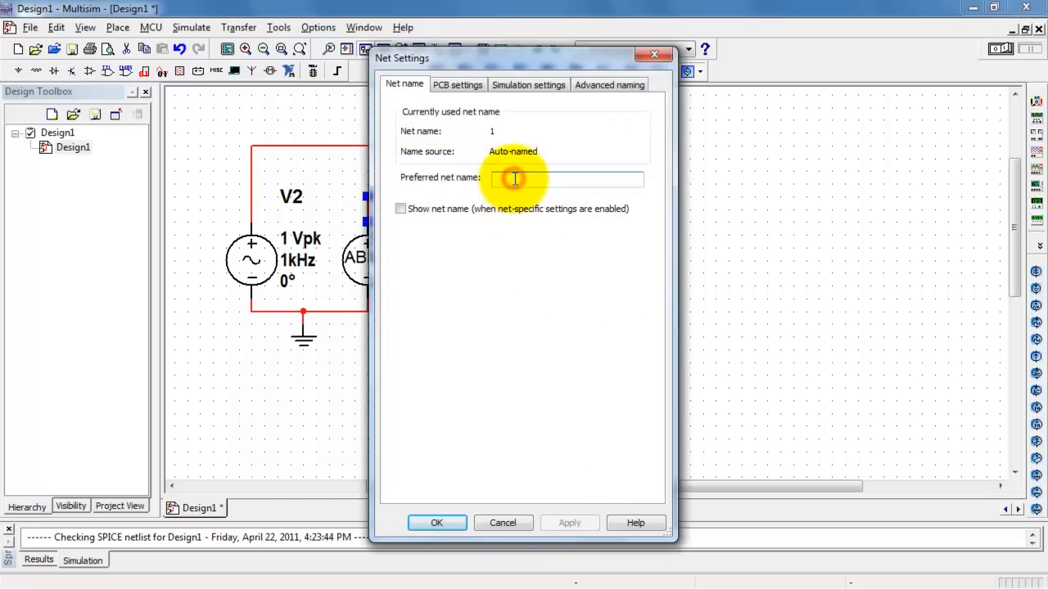
Name the ABM source's output net Vabm and show the name on the schematic
type("Vabm")
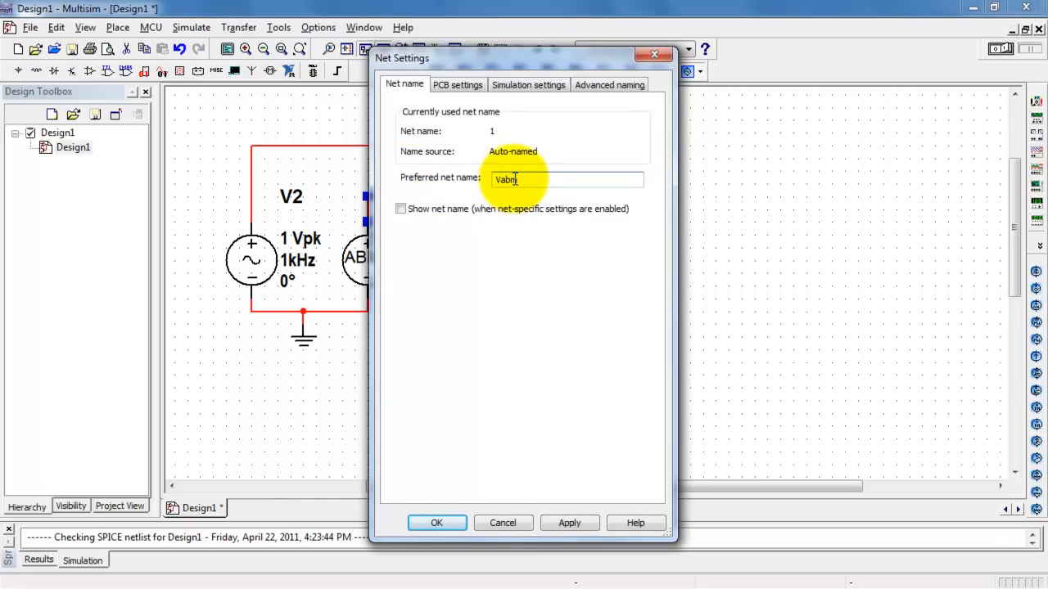
left_click(399, 209)
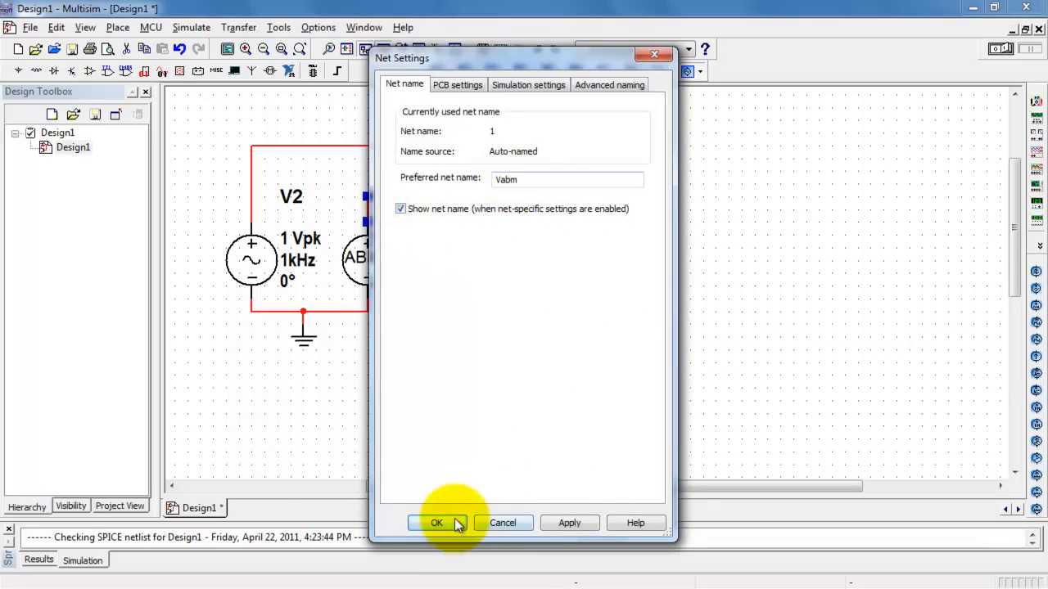
left_click(435, 523)
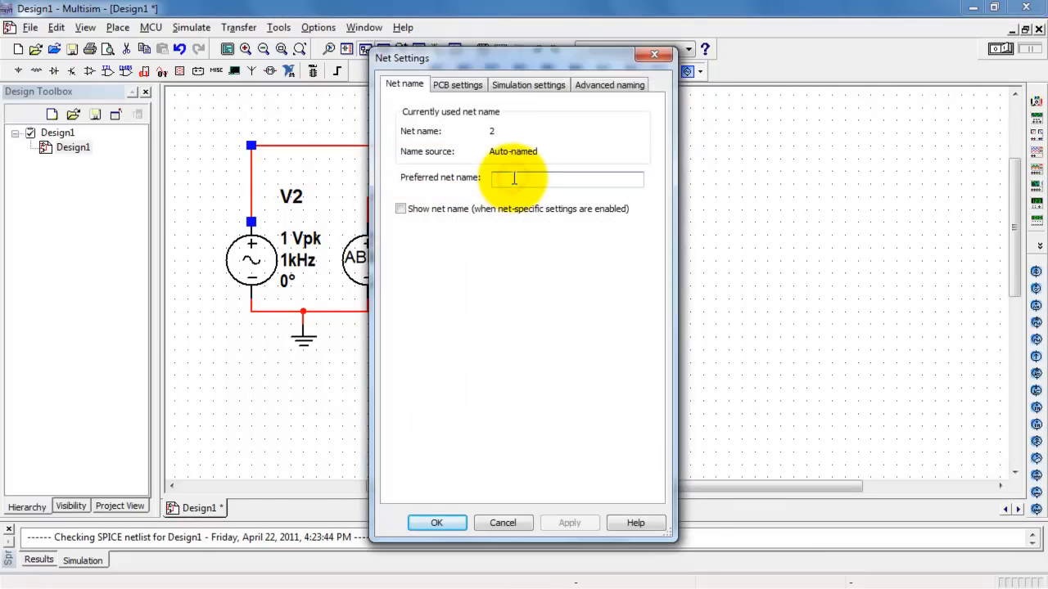
Name the AC source's output net Vs and show the name on the schematic
type("Vs")
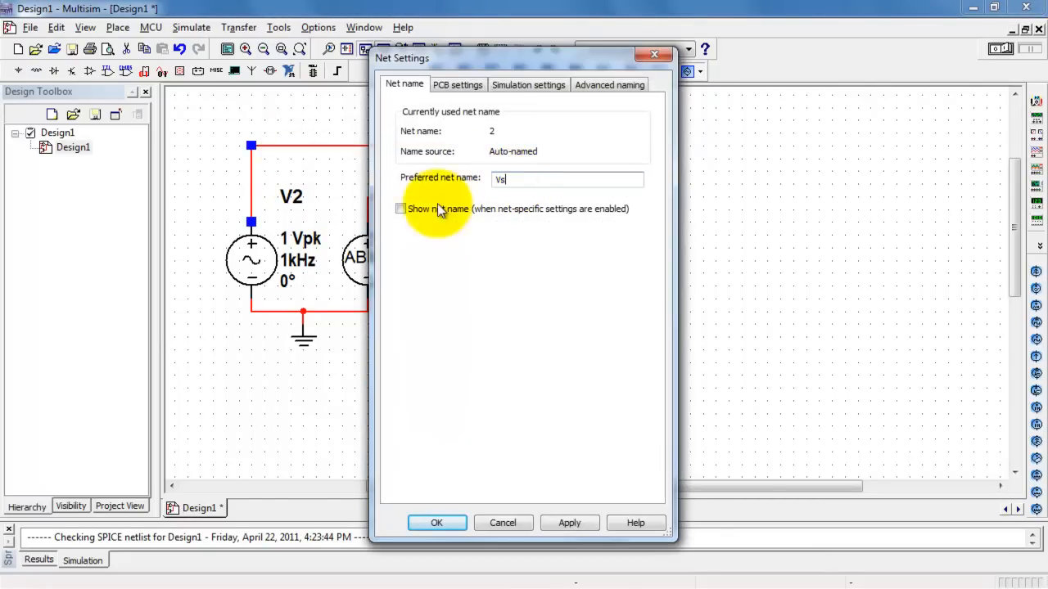
left_click(401, 209)
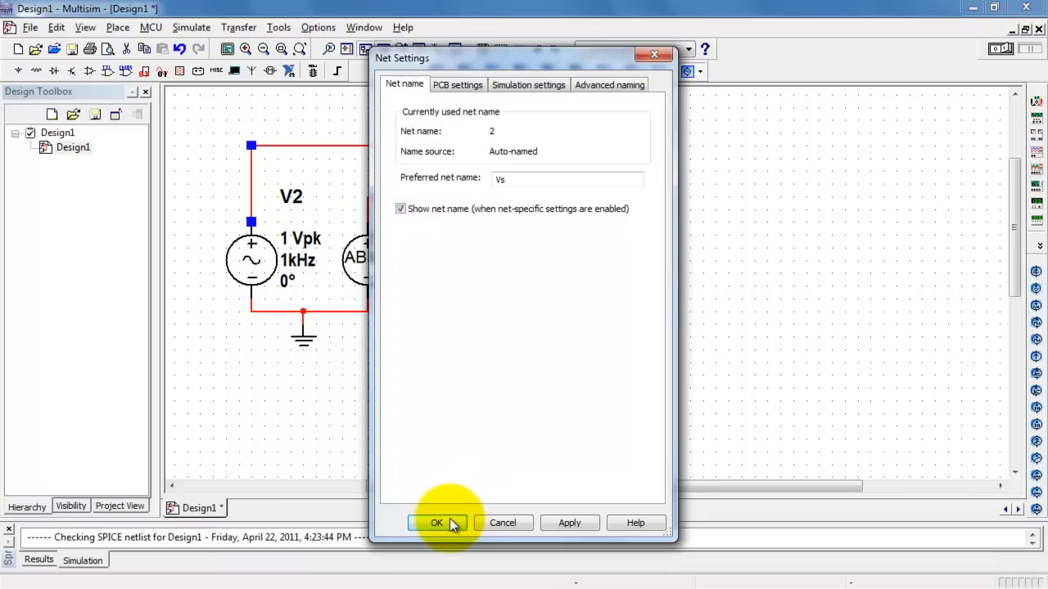
left_click(435, 524)
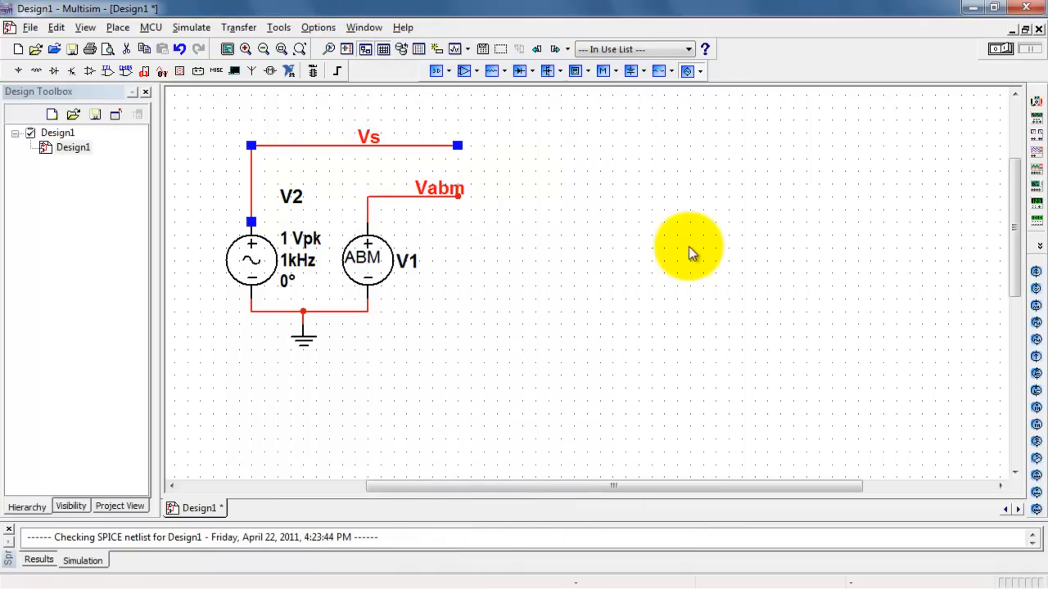
mouse_move(957, 193)
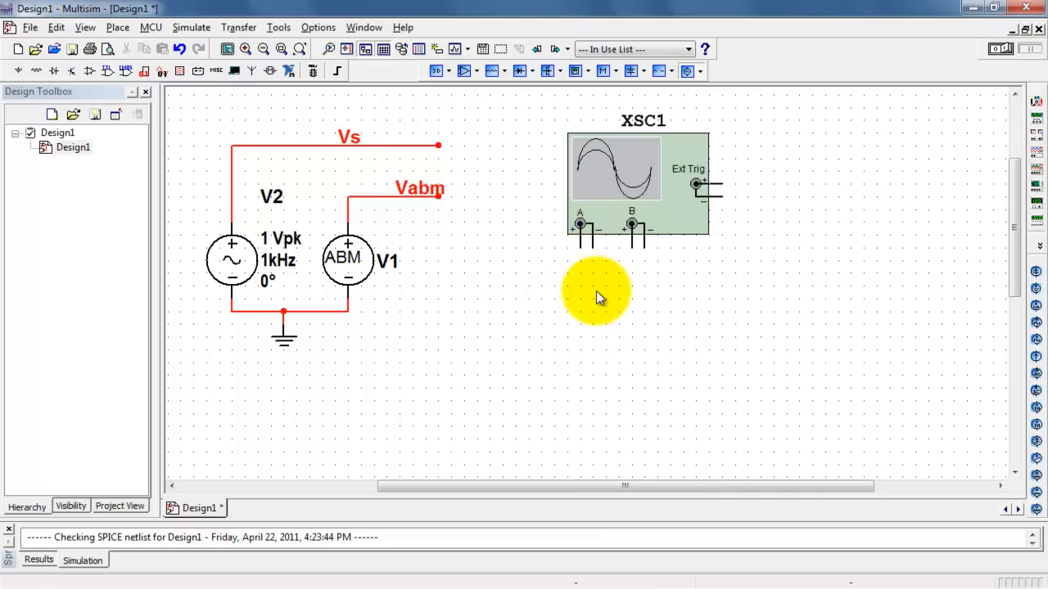
mouse_move(563, 263)
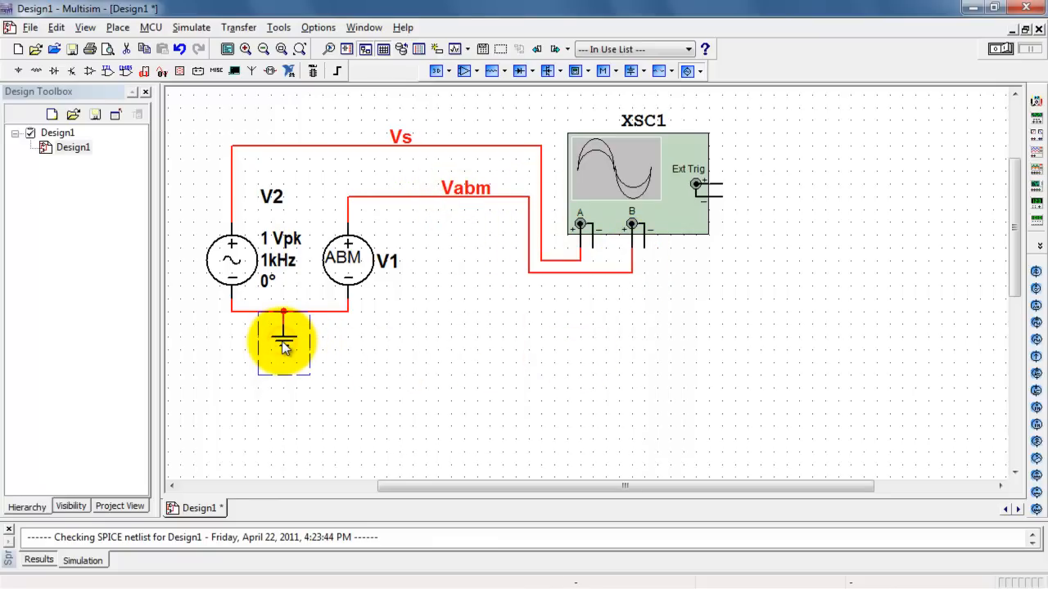
Wire the source outputs to oscilloscope XSC1 and select the AC source V2
left_click_drag(285, 339, 606, 307)
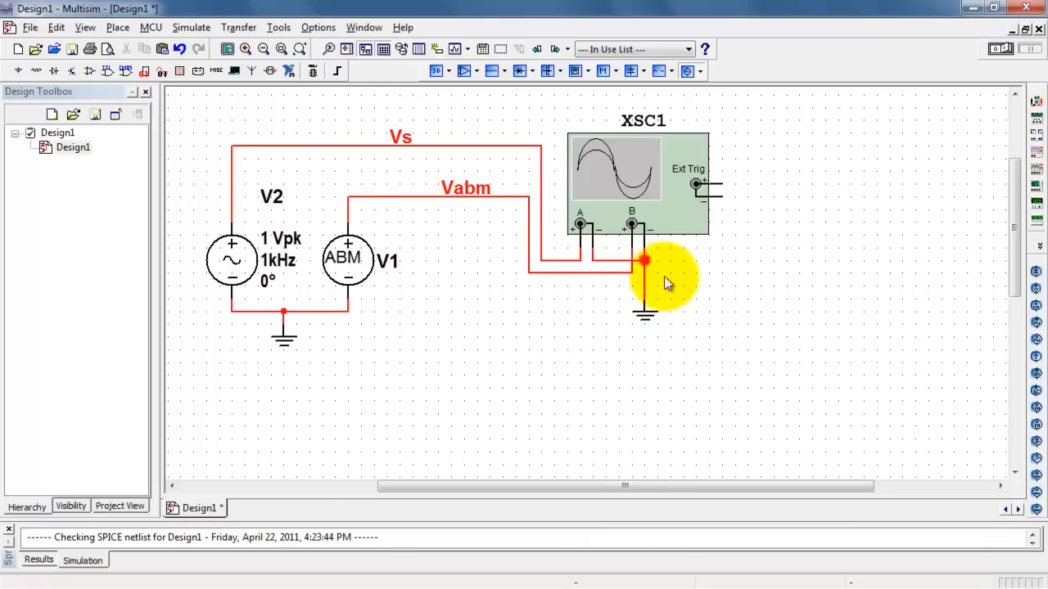
mouse_move(736, 298)
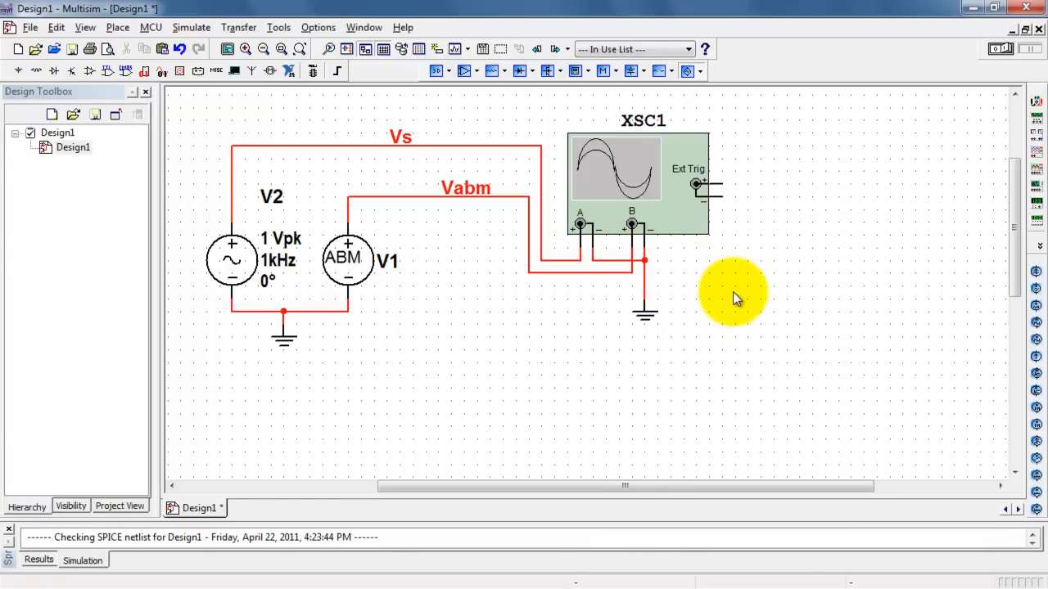
left_click(270, 262)
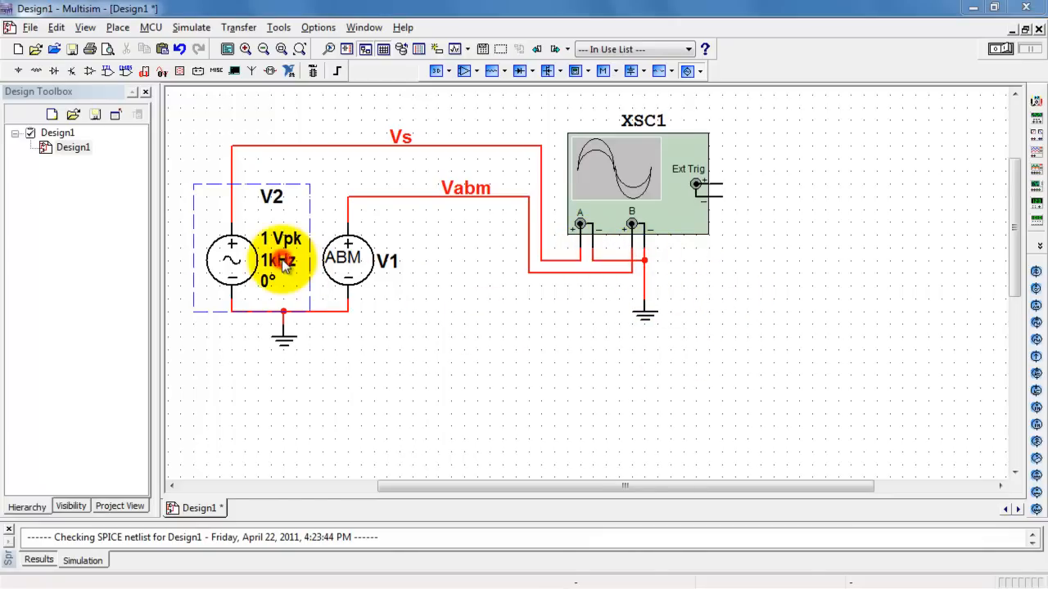
Set AC source V2's frequency to 100 Hz and bring up the XSC1 display
double_click(281, 261)
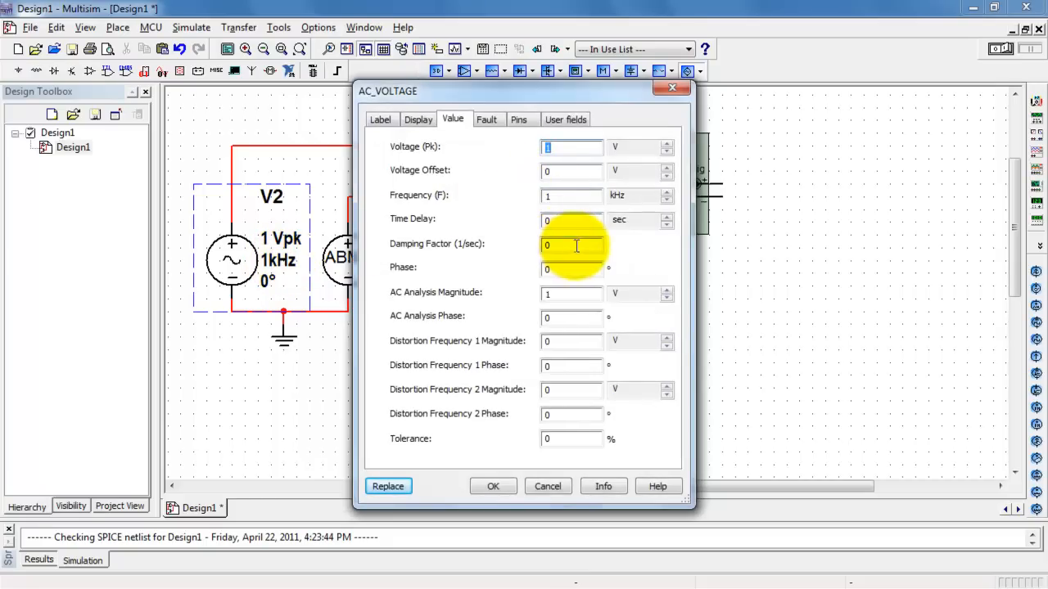
type("100")
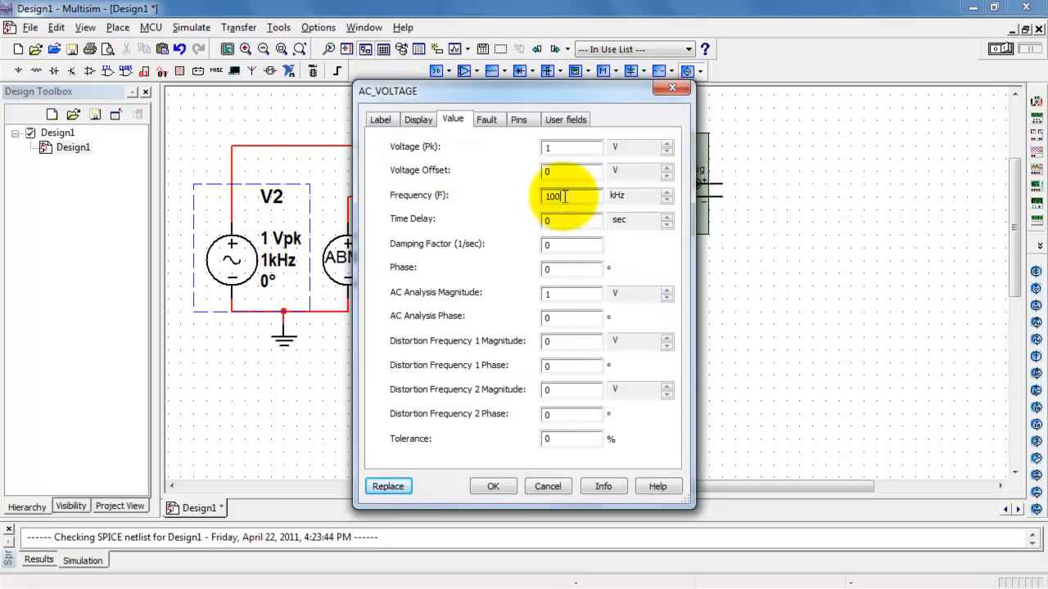
left_click(666, 200)
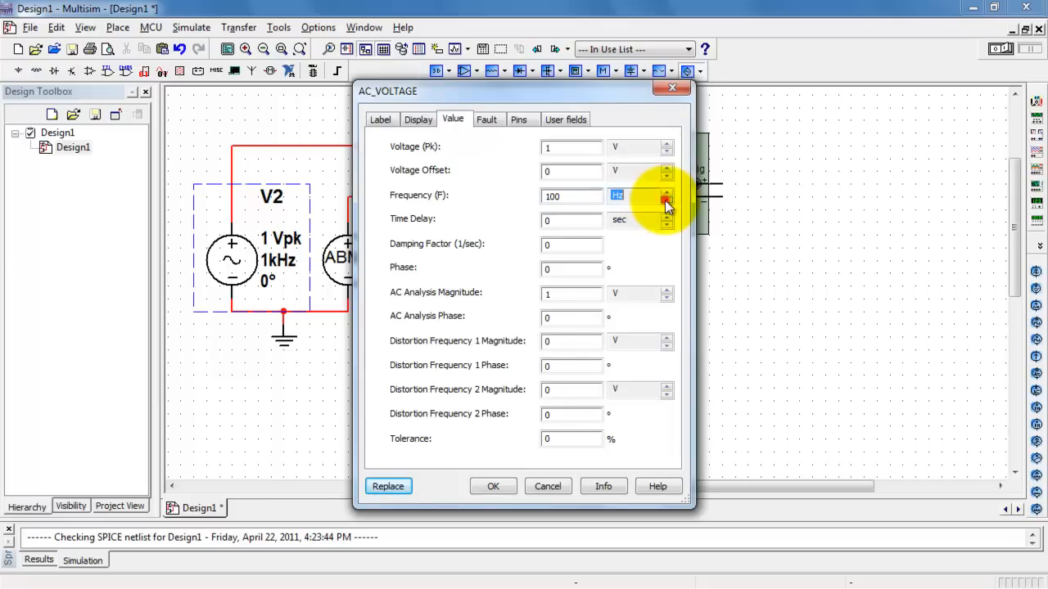
left_click(492, 486)
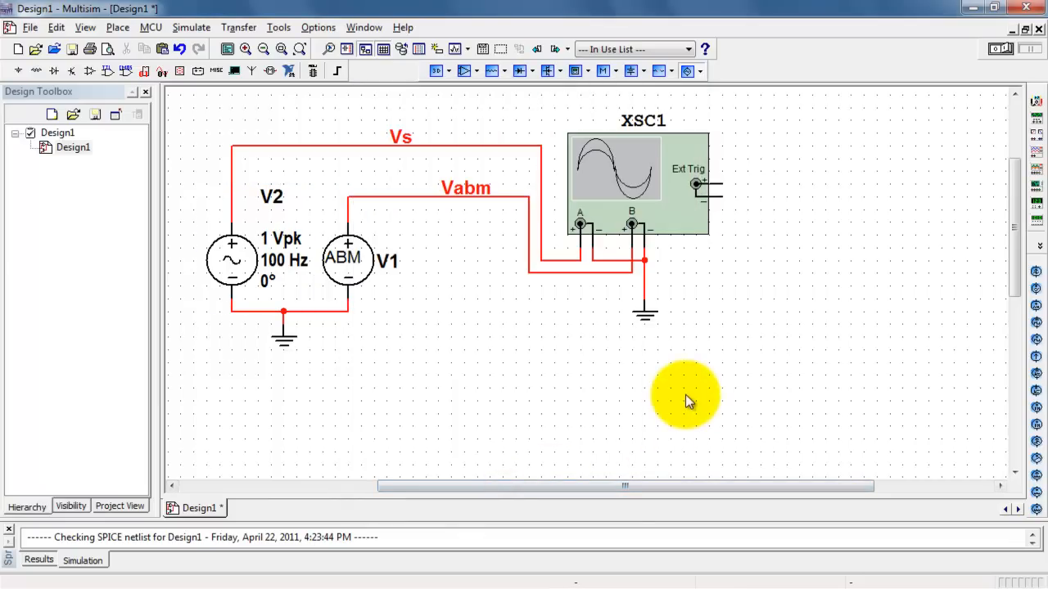
double_click(644, 177)
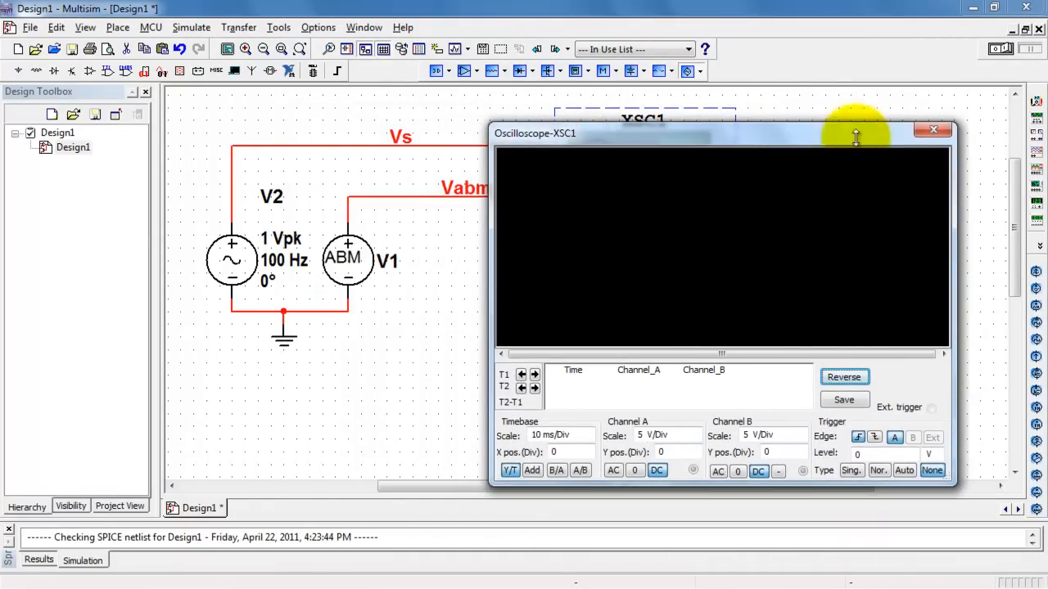
Run the simulation so a sine trace appears, then select the Vabm wire
left_click(1002, 49)
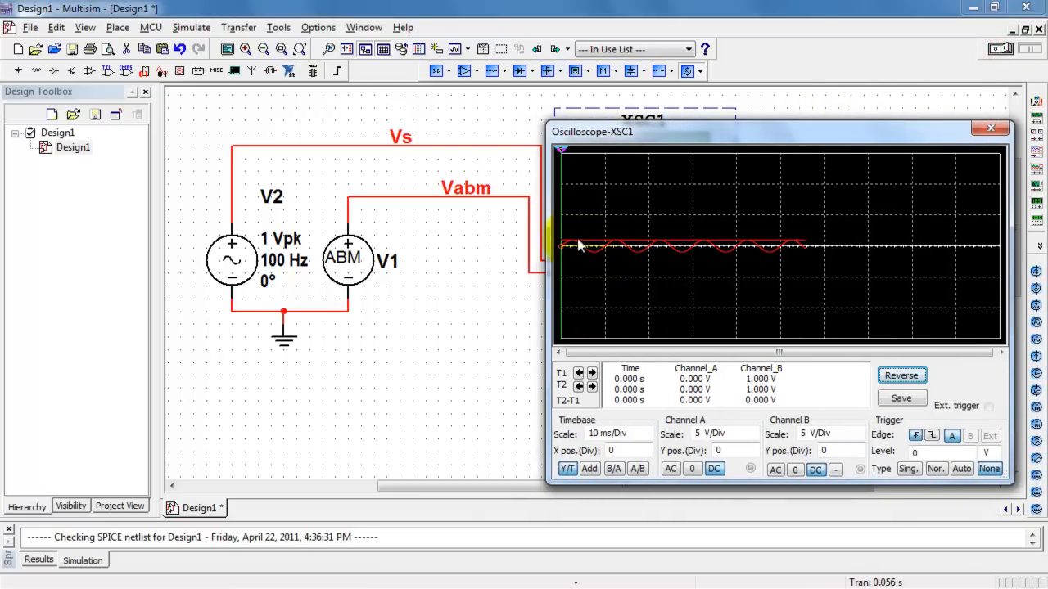
left_click(527, 238)
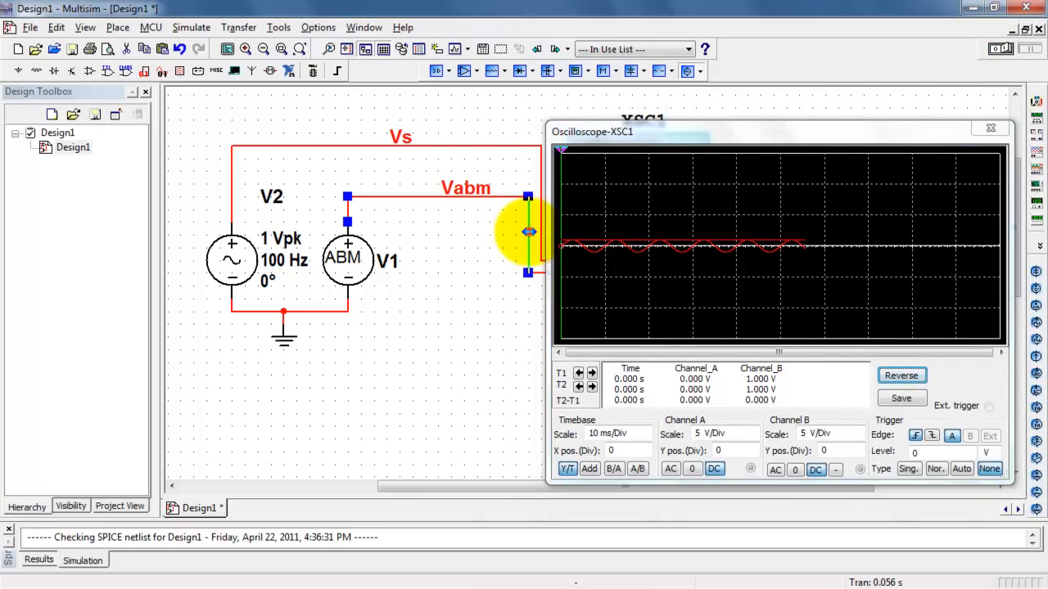
Recolour the wire segment blue via Segment Color and rerun the simulation
right_click(527, 237)
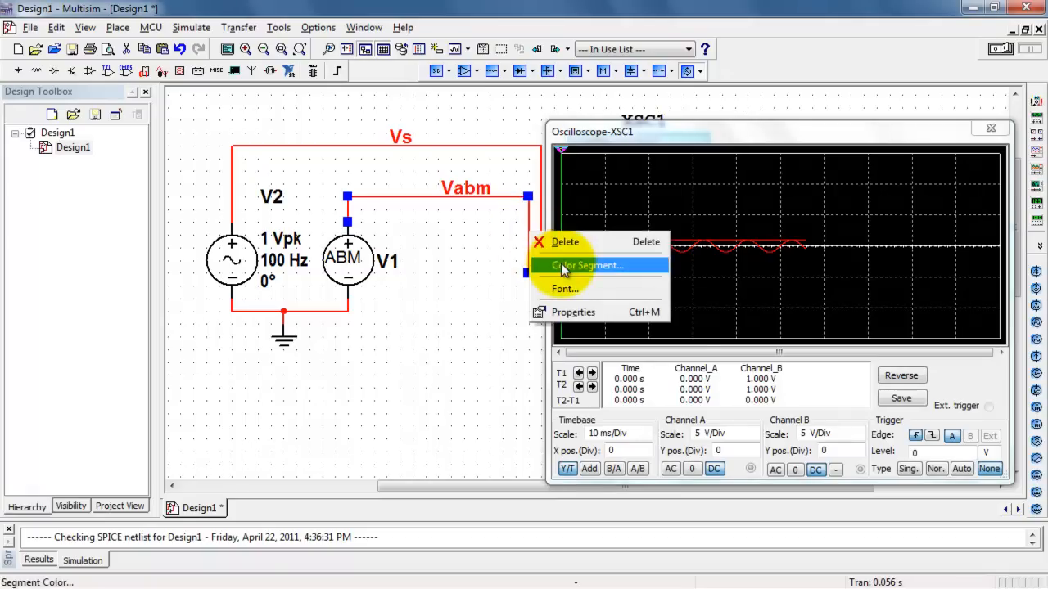
left_click(586, 265)
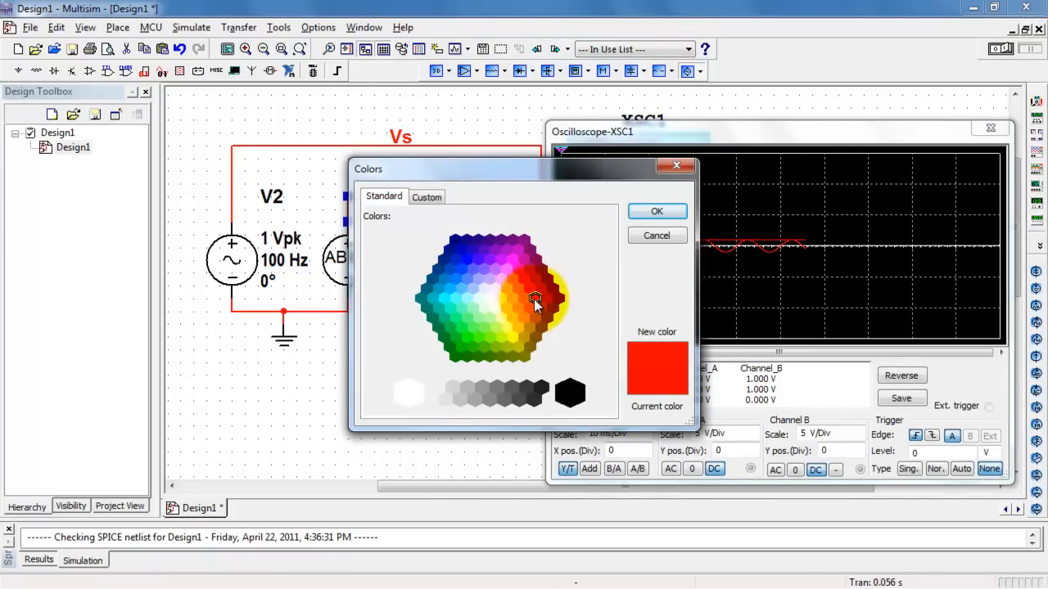
left_click(654, 212)
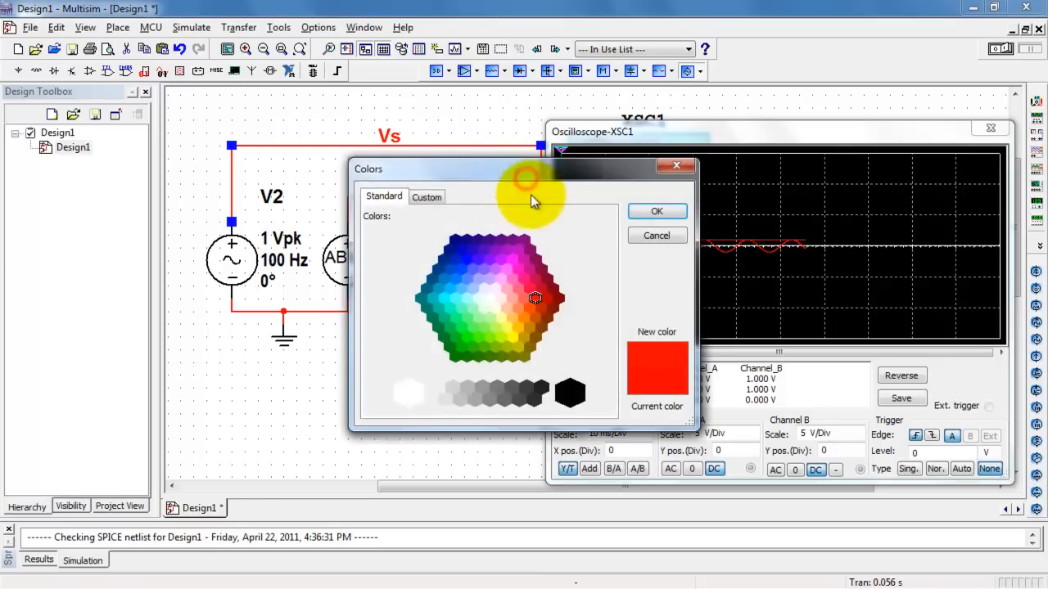
left_click(455, 279)
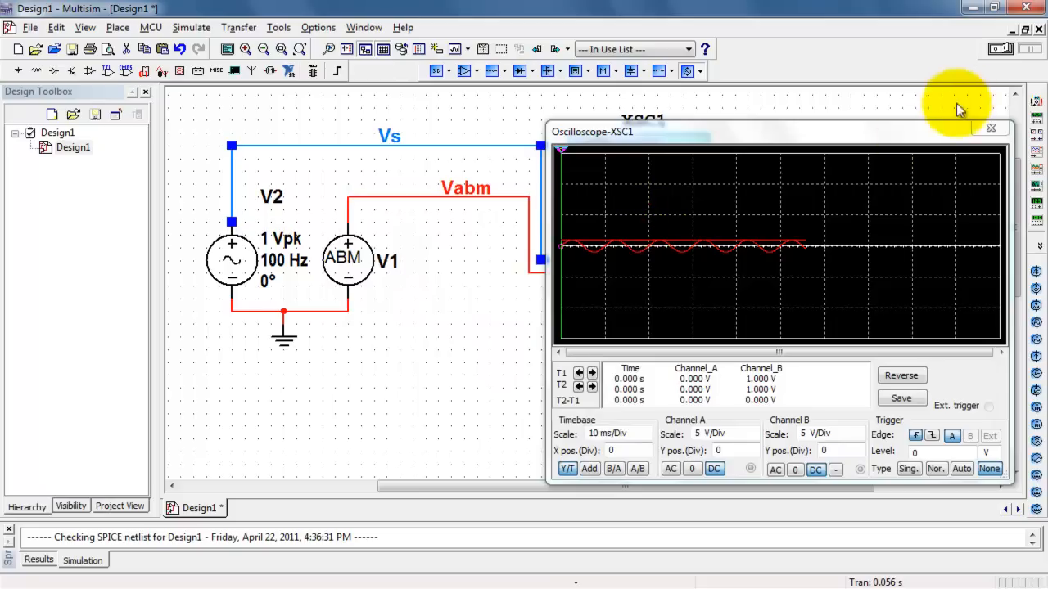
left_click(998, 49)
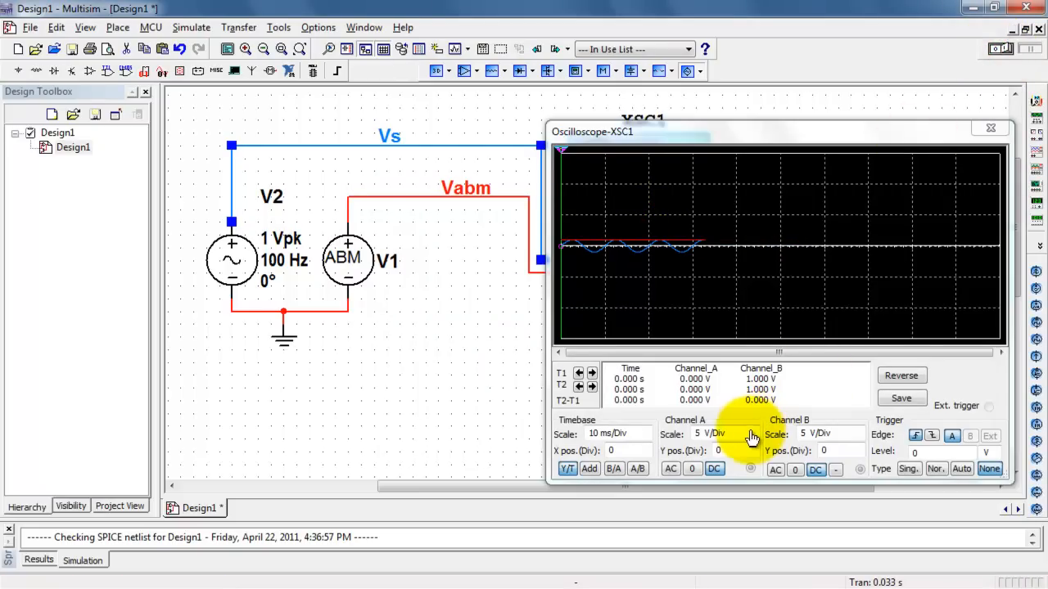
Set channel A to 1 V/Div with Y position -2 and rerun the simulation
left_click(752, 433)
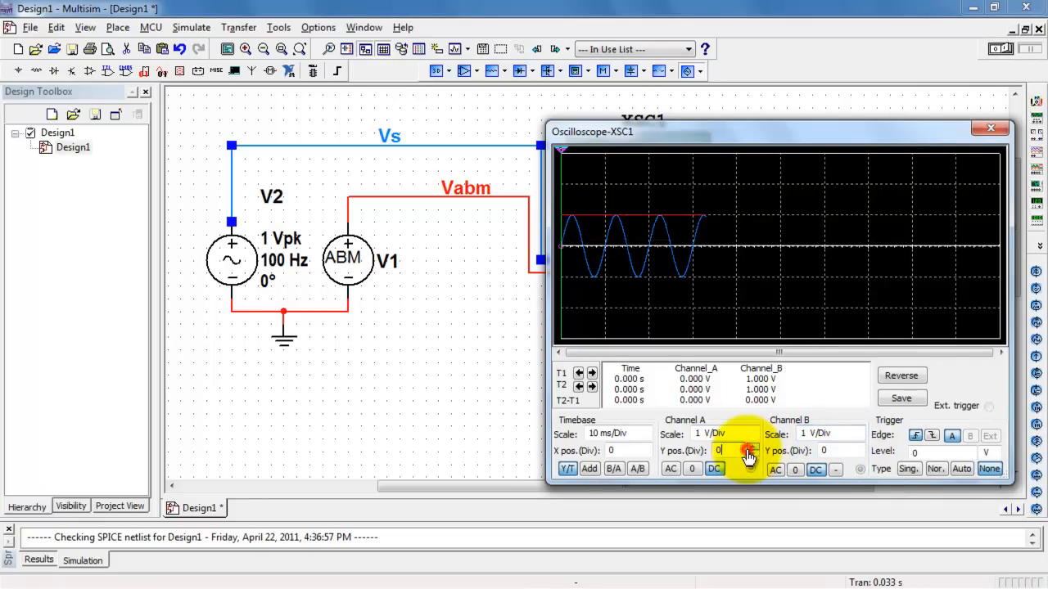
left_click(747, 451)
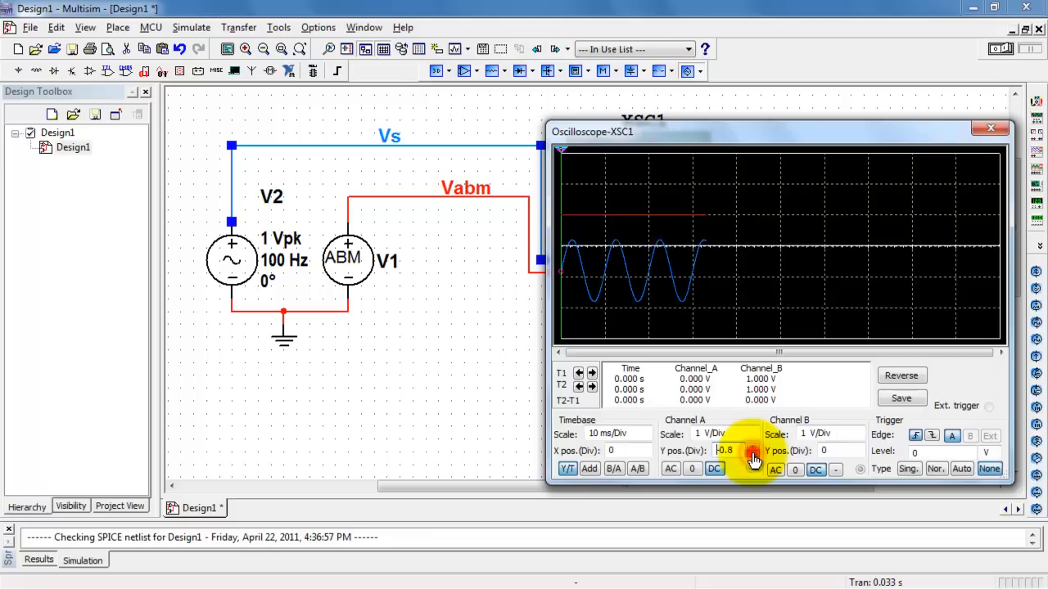
left_click(752, 455)
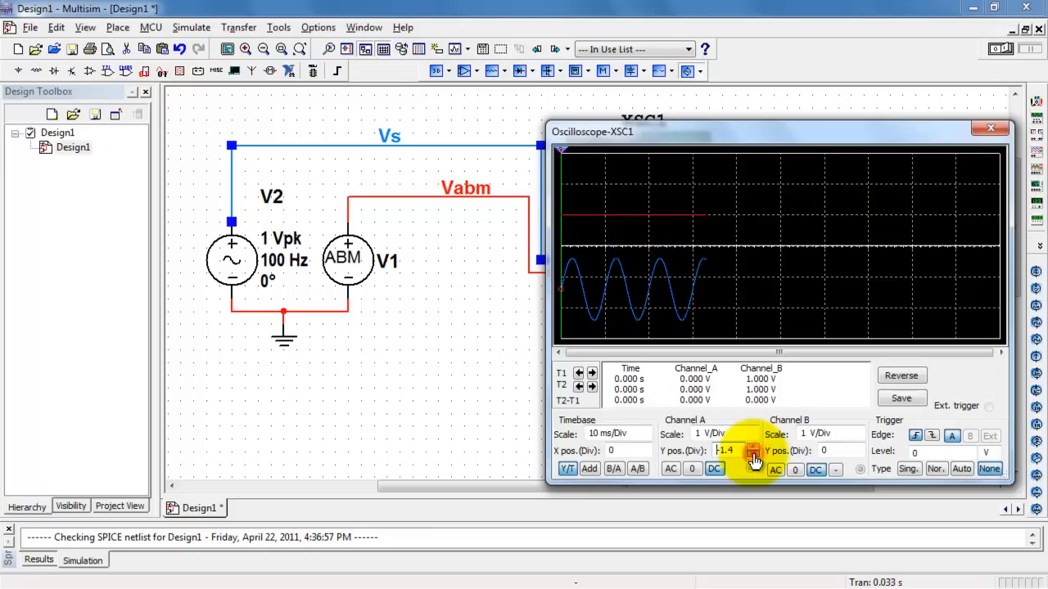
left_click(753, 454)
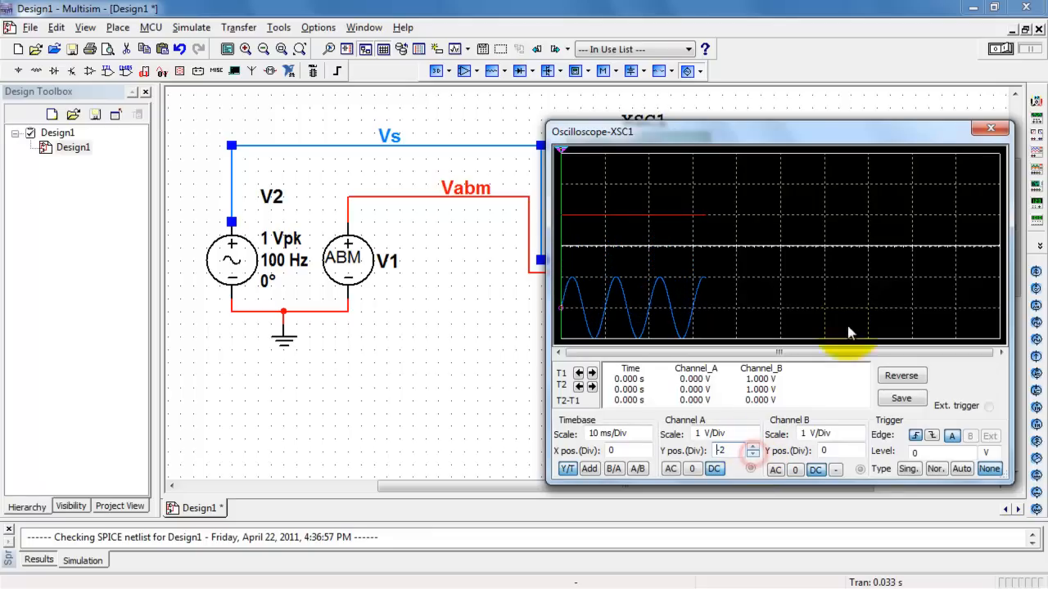
left_click(1000, 49)
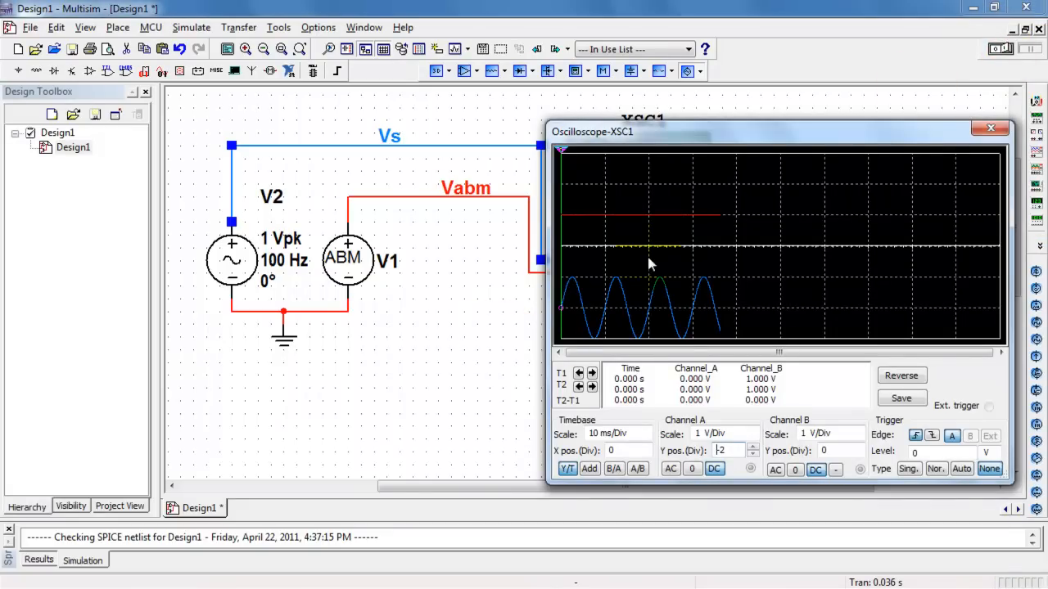
Set ABM source V1's voltage expression to v(vs) and rerun the simulation
double_click(345, 259)
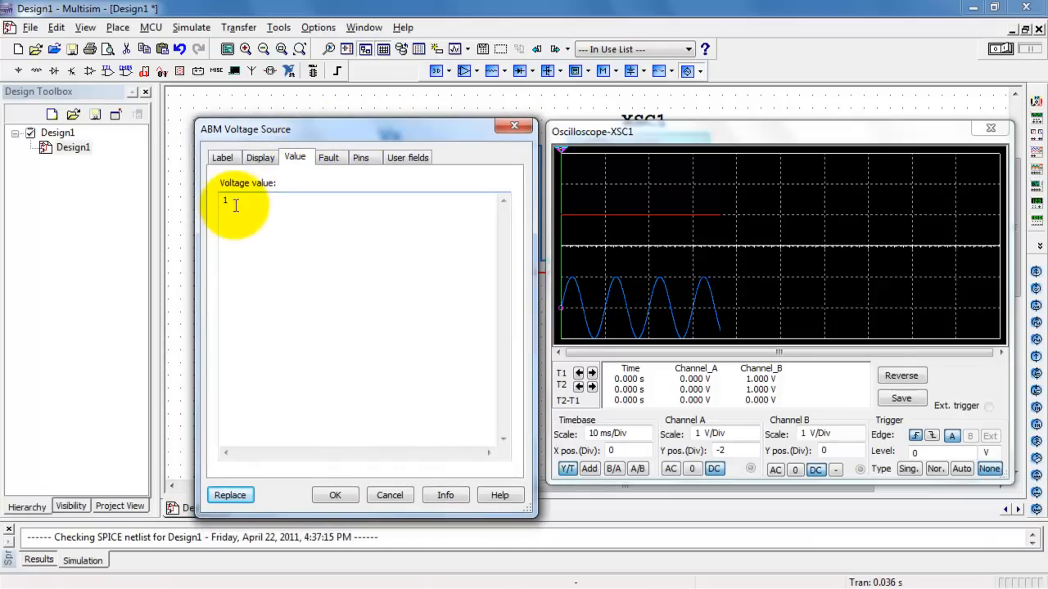
mouse_move(686, 229)
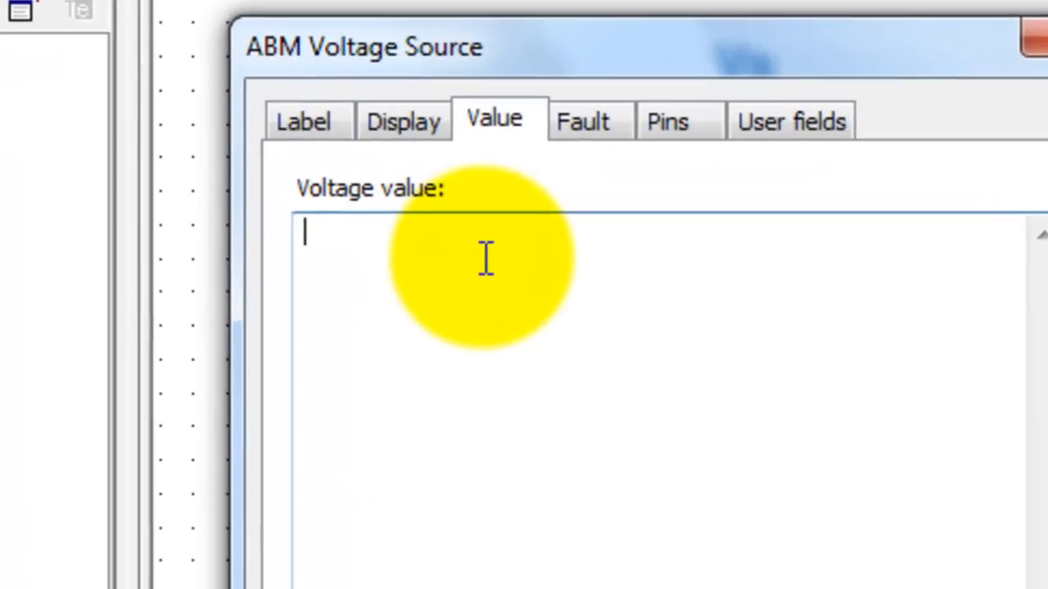
type("v")
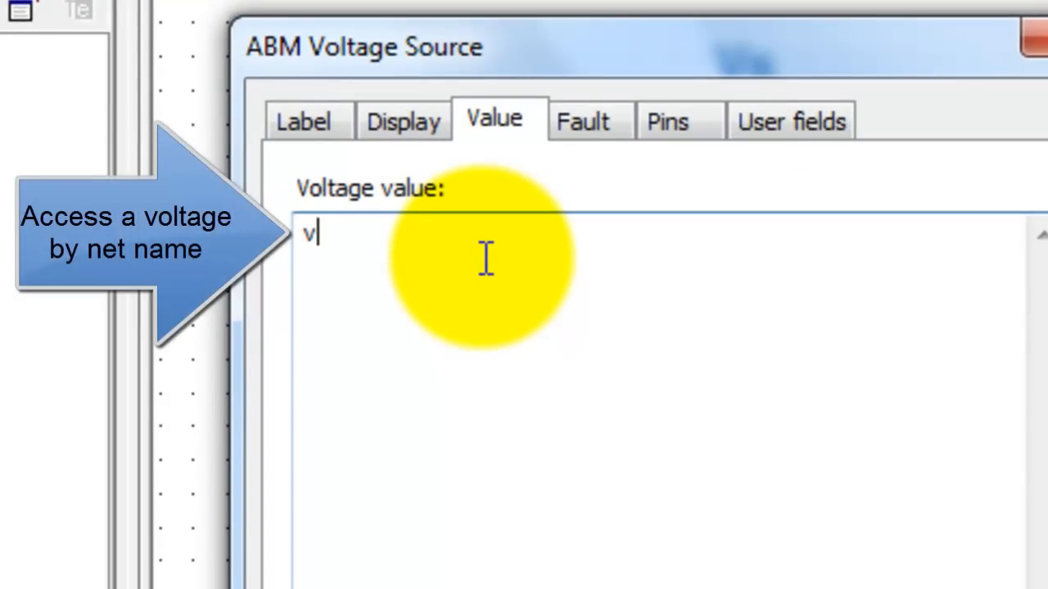
type("( )")
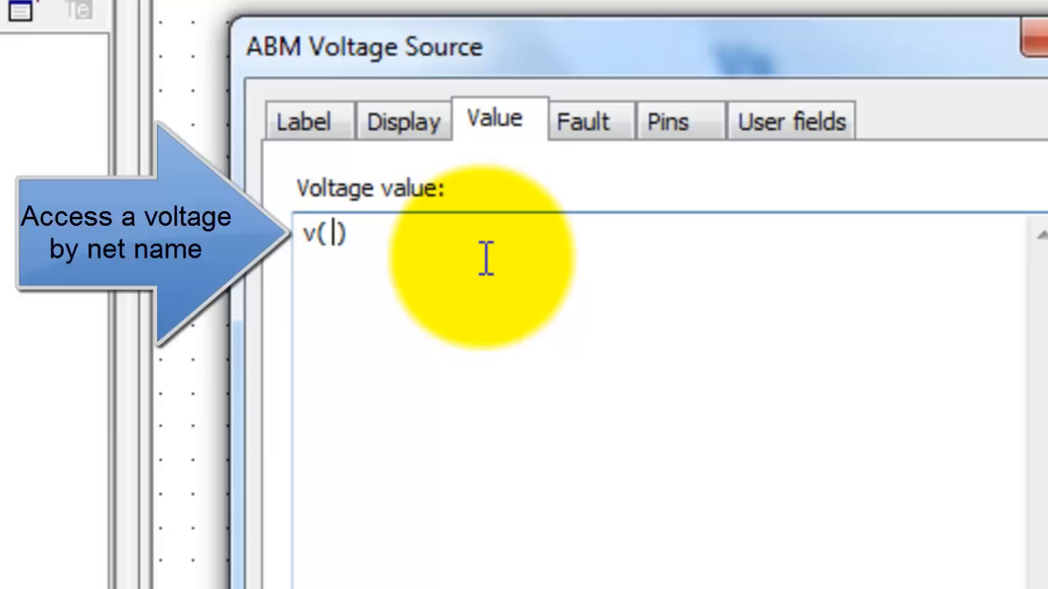
type("vs")
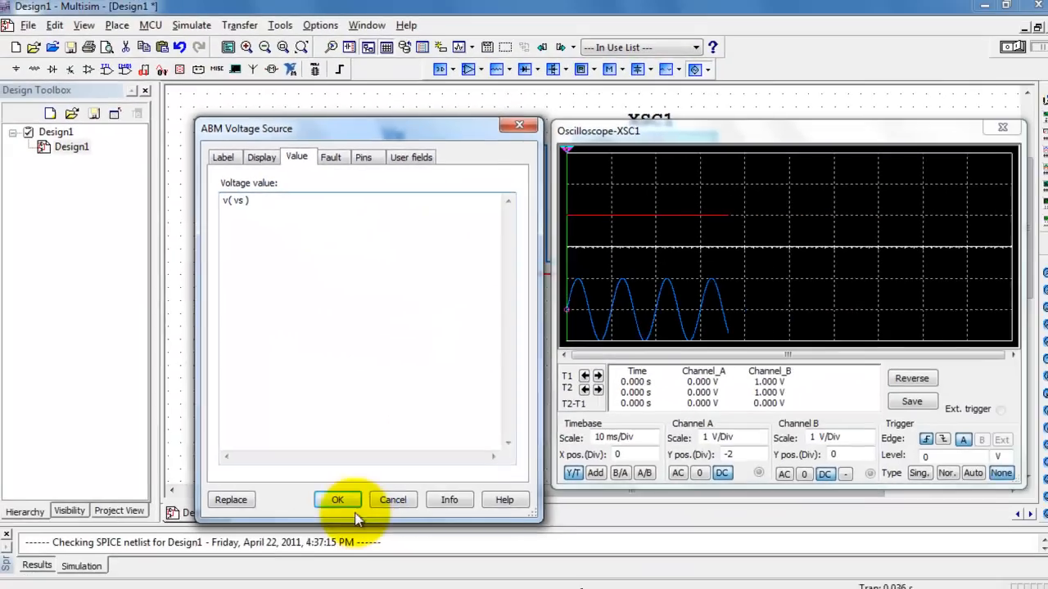
left_click(337, 499)
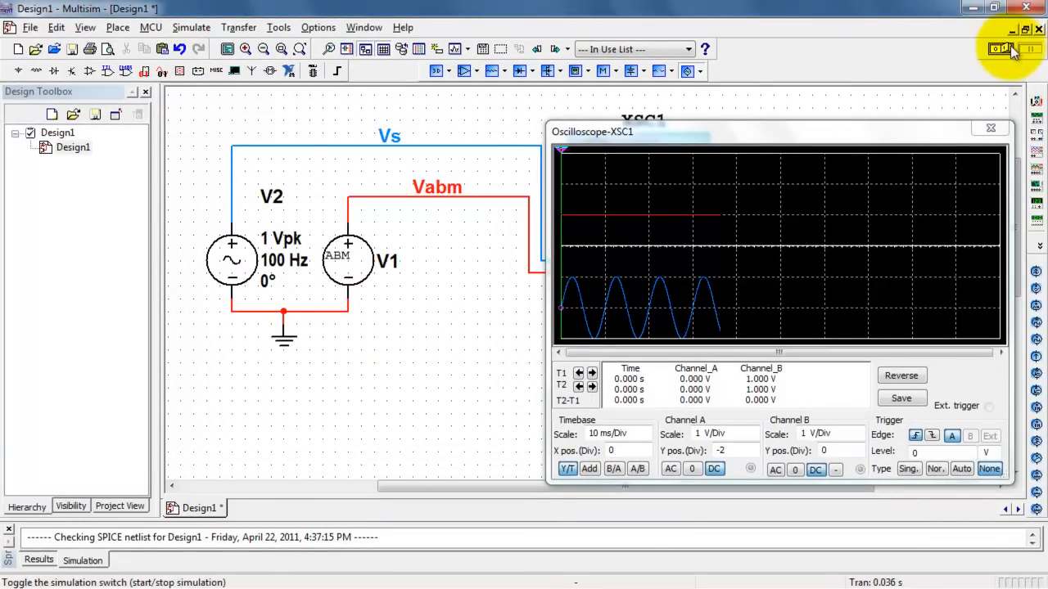
left_click(999, 50)
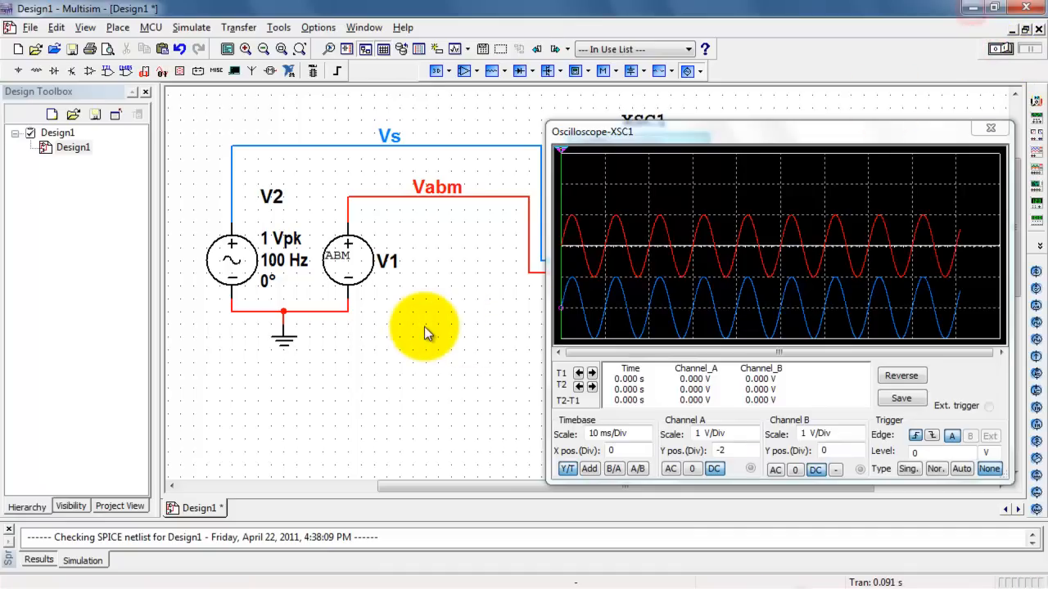
Change V1's expression to -2*v(vs) and rerun the simulation
left_click(347, 260)
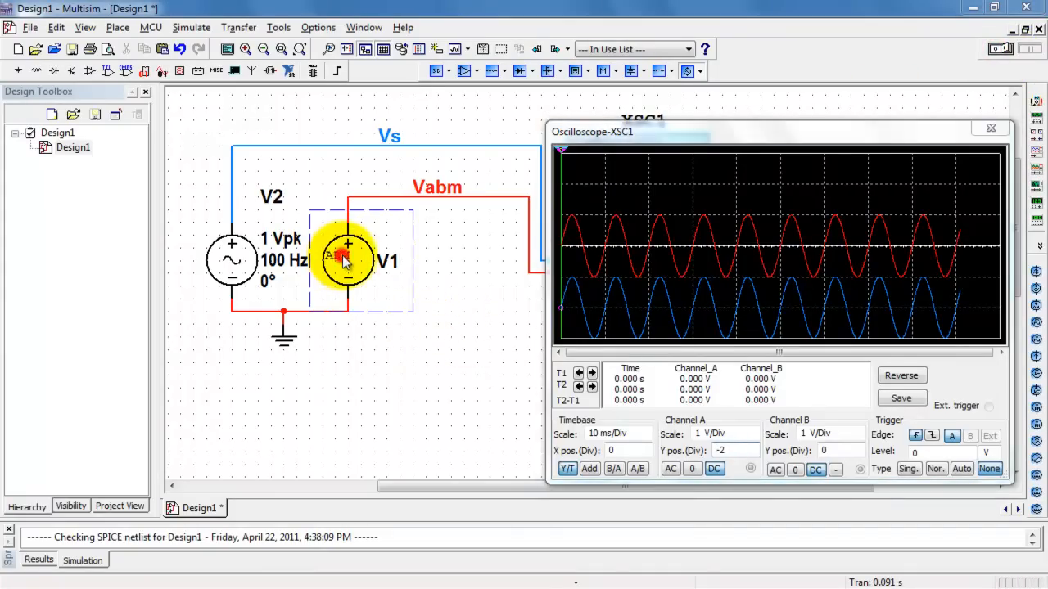
double_click(347, 261)
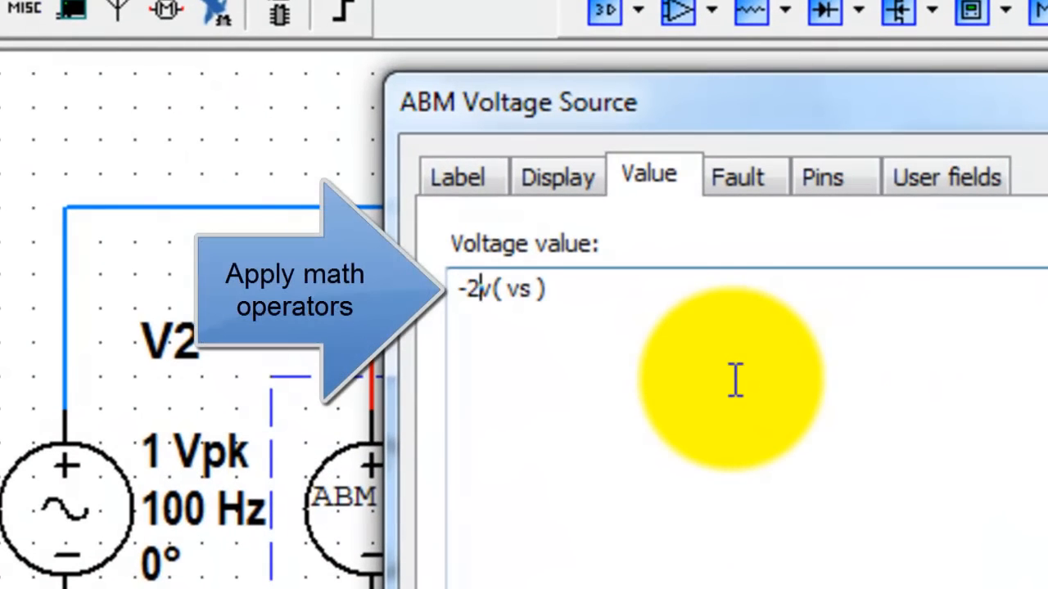
type("*")
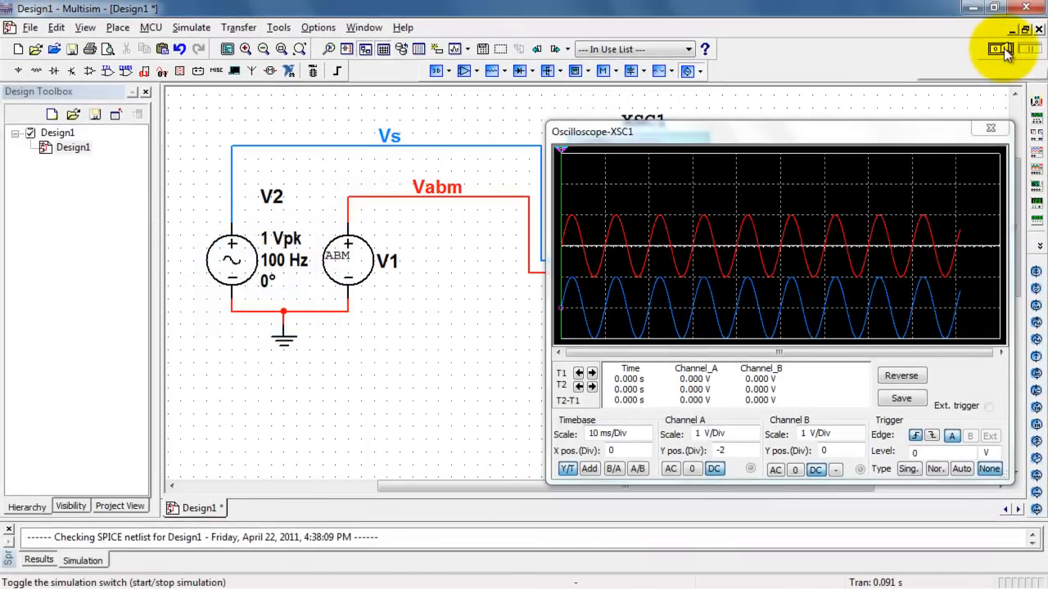
left_click(1002, 49)
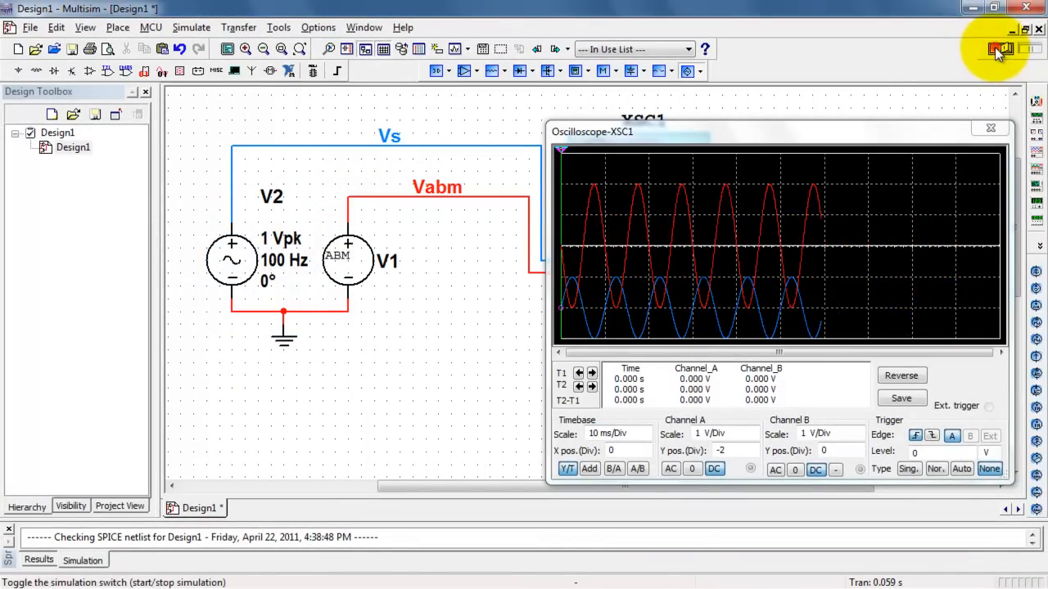
mouse_move(507, 311)
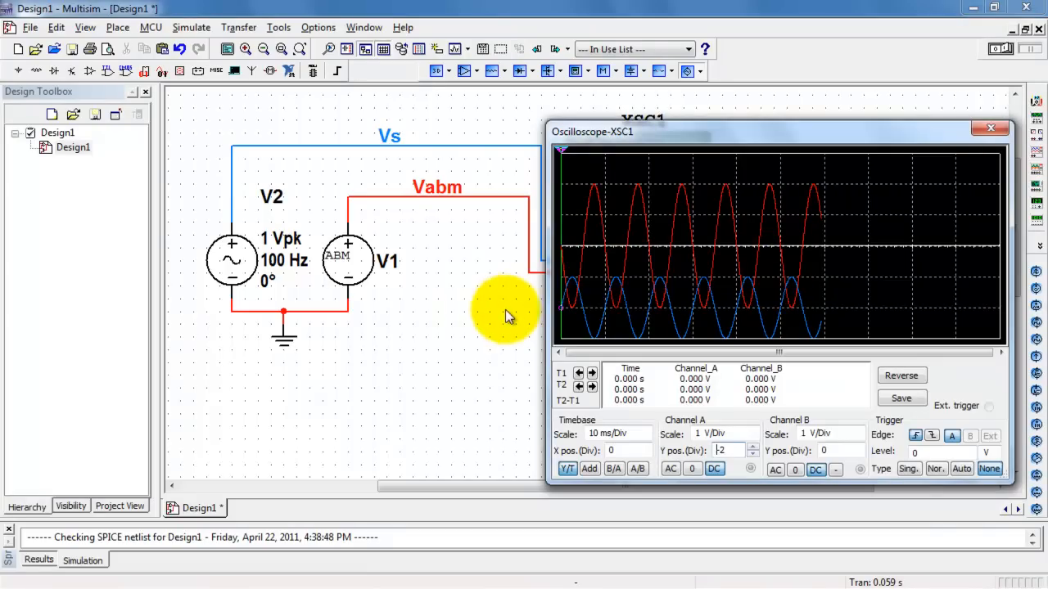
Set V1's voltage expression to 3 * abs( v( vs ) ) and rerun the simulation
double_click(347, 260)
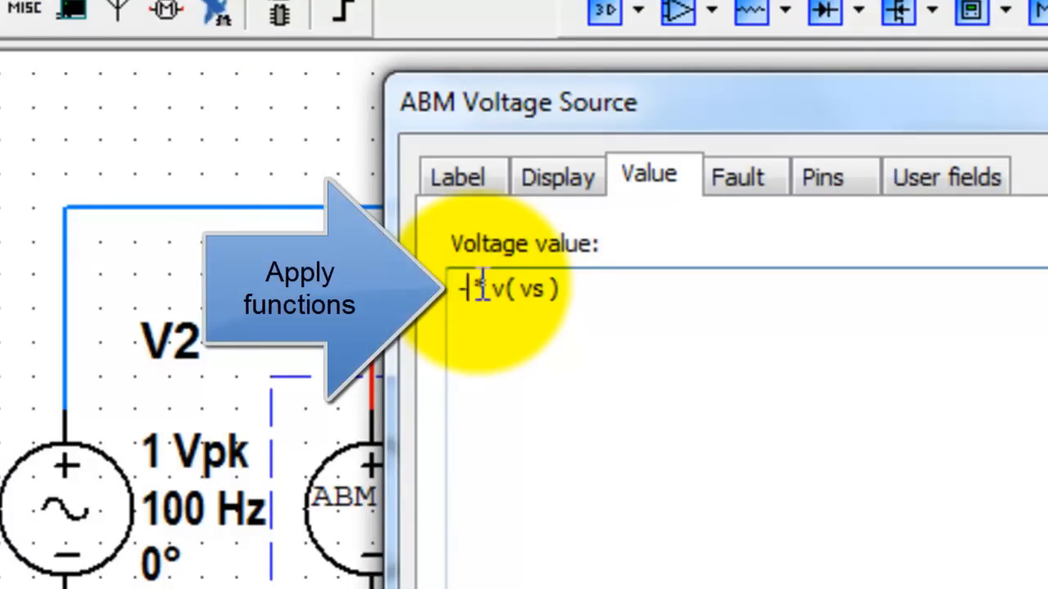
type("3")
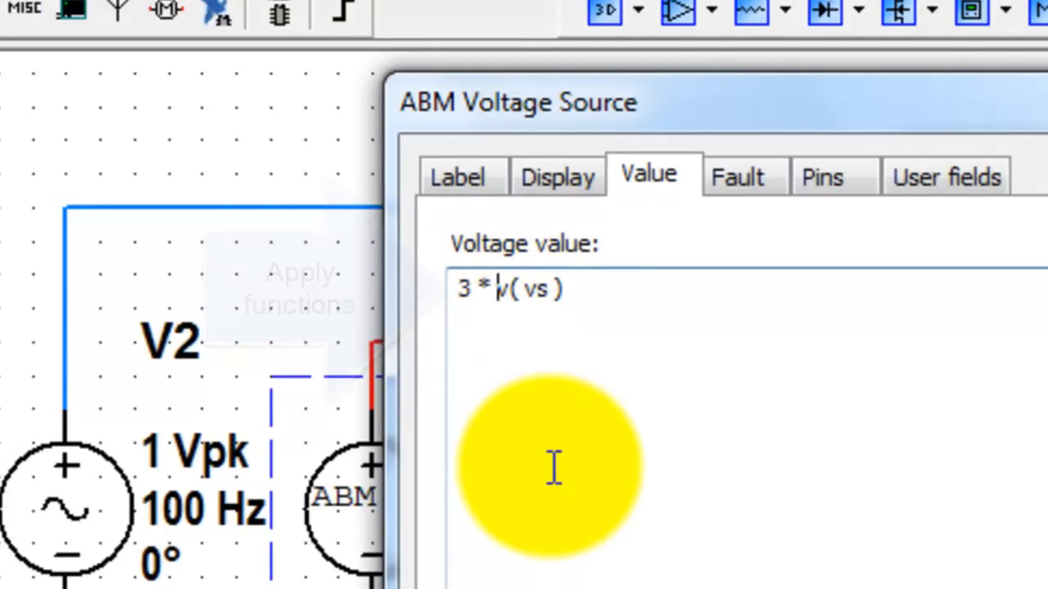
type("abs(")
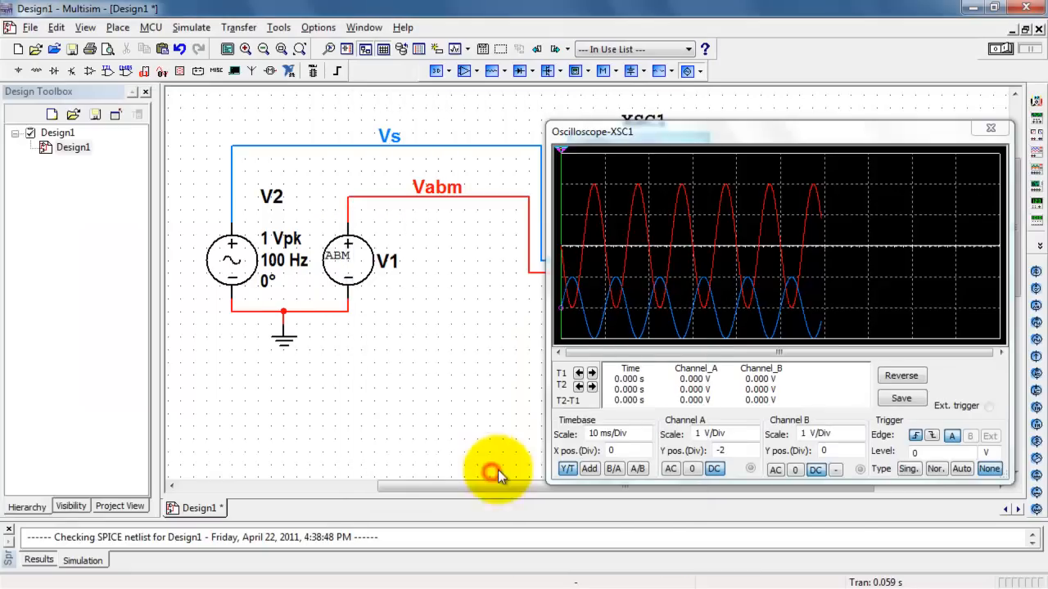
left_click(999, 49)
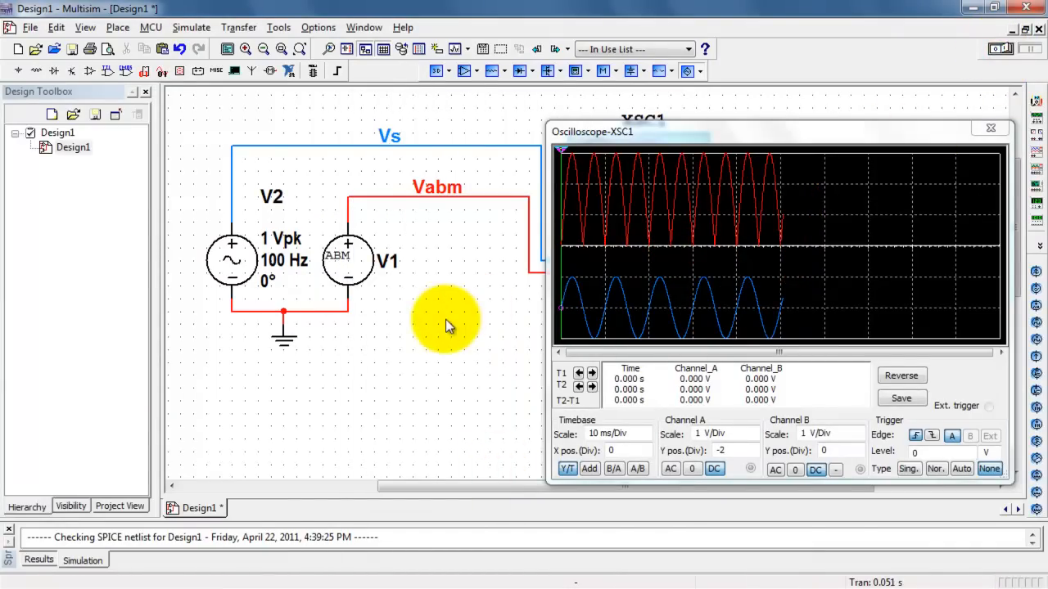
mouse_move(364, 266)
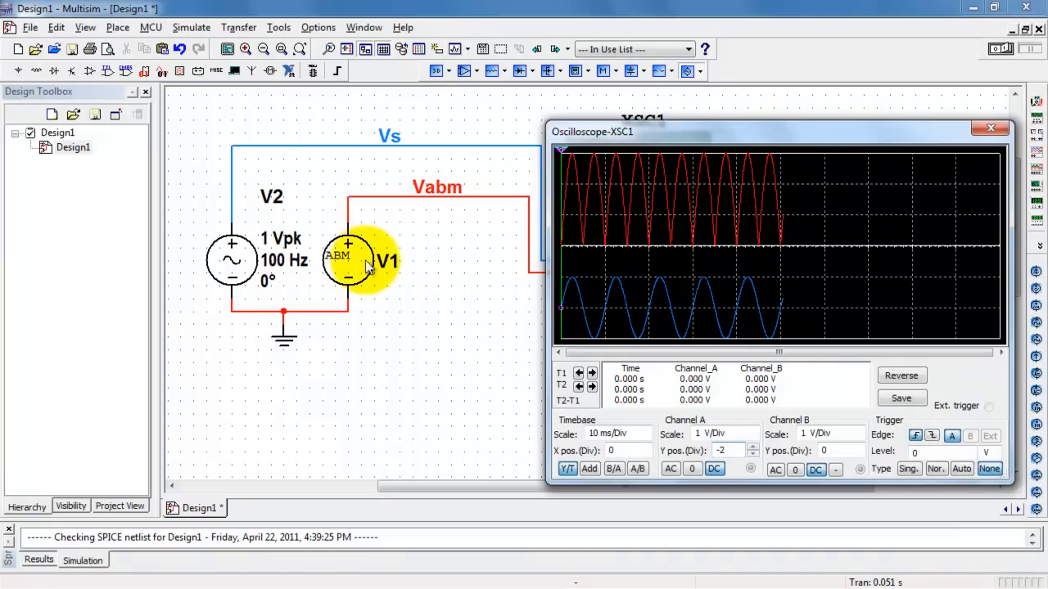
Set V1's voltage expression to time and restart the simulation
double_click(347, 259)
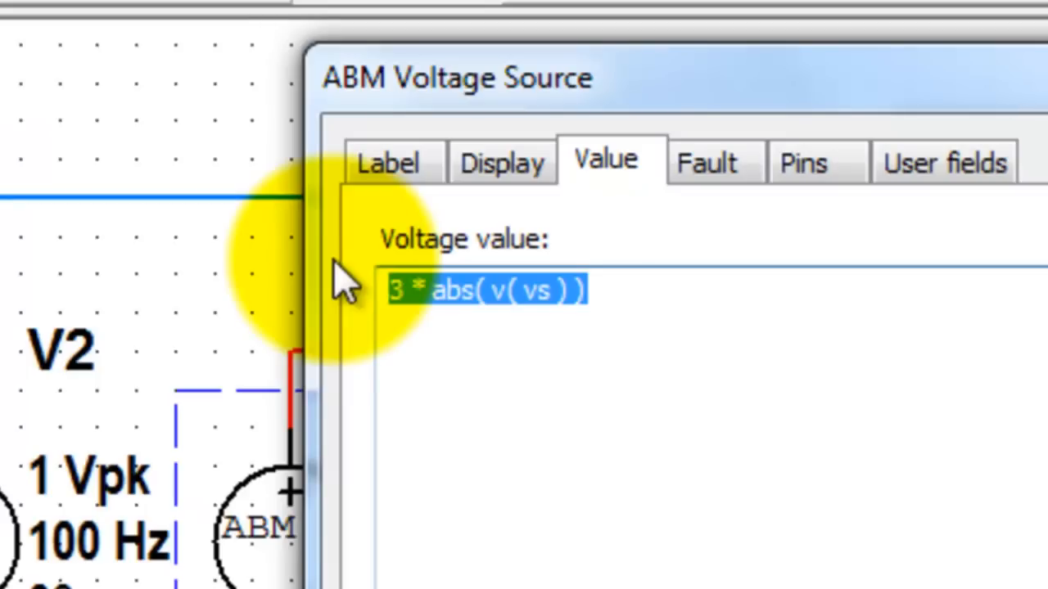
type("time")
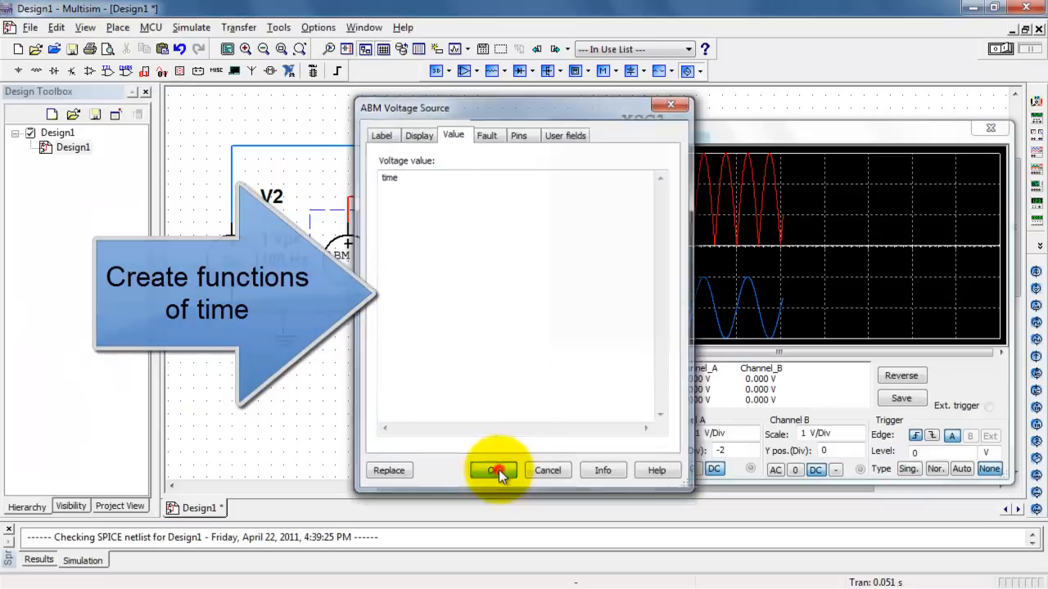
left_click(495, 470)
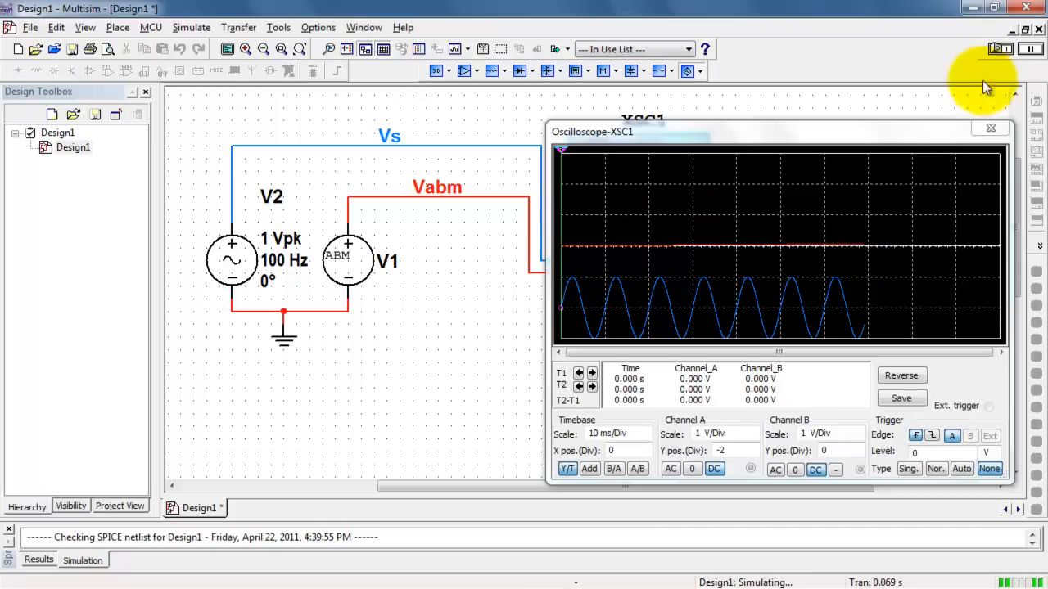
left_click(347, 260)
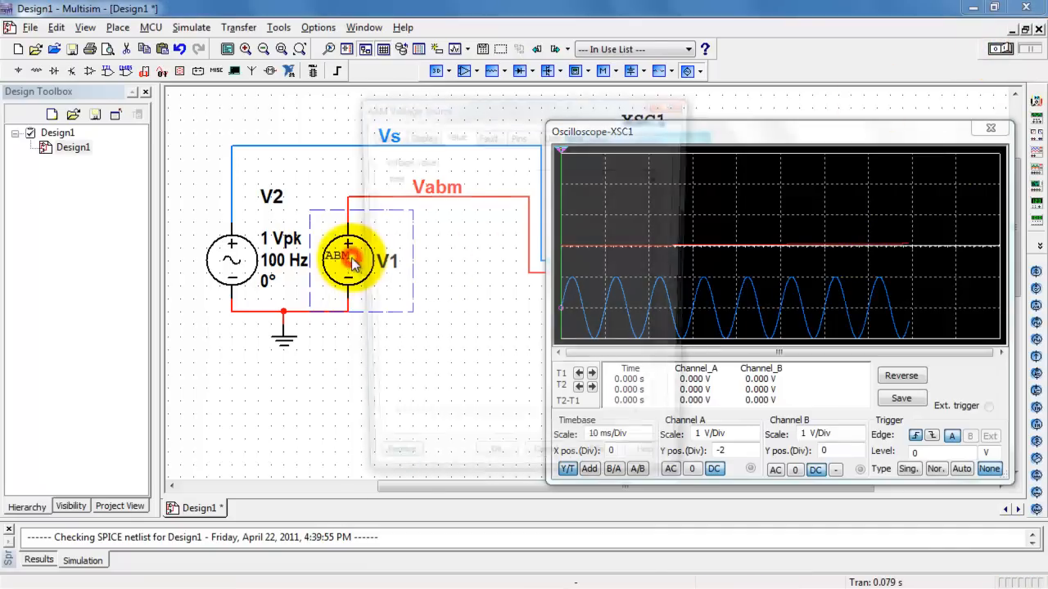
Scale the expression to 50 * time and re-simulate to show the rising ramp
double_click(347, 260)
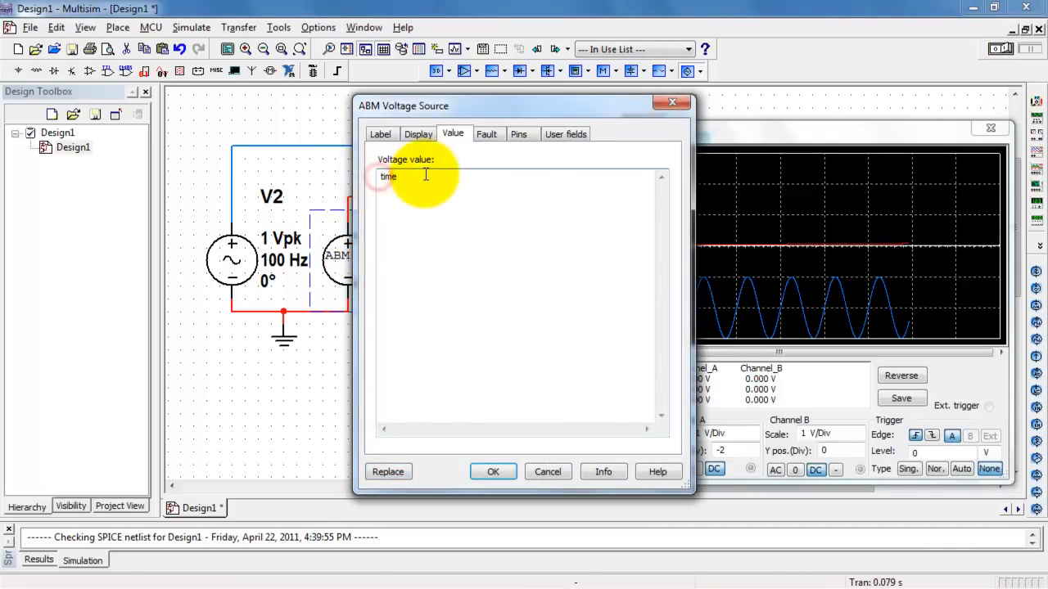
type("50 *")
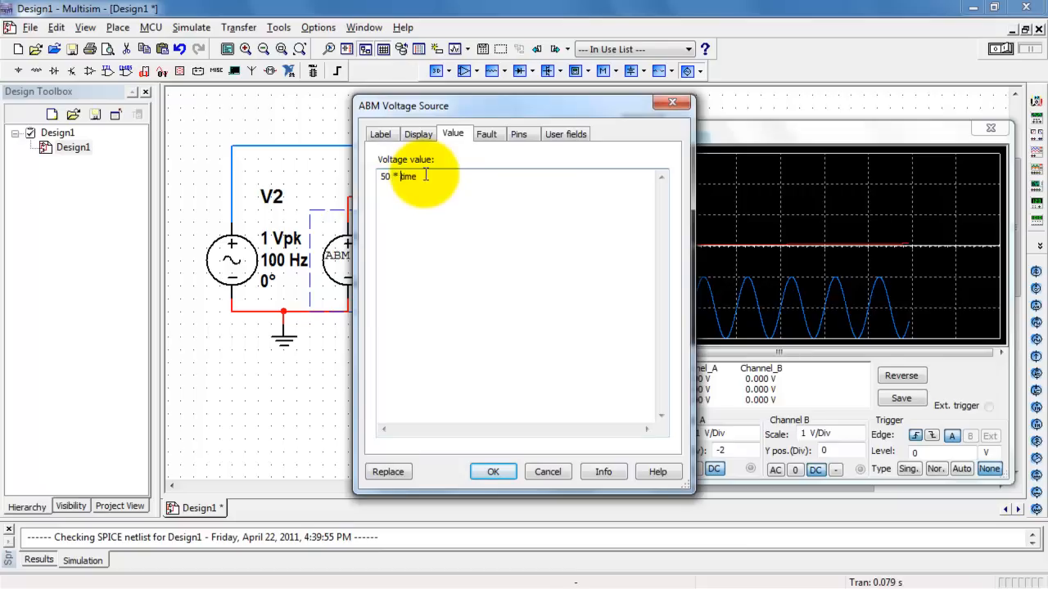
left_click(492, 472)
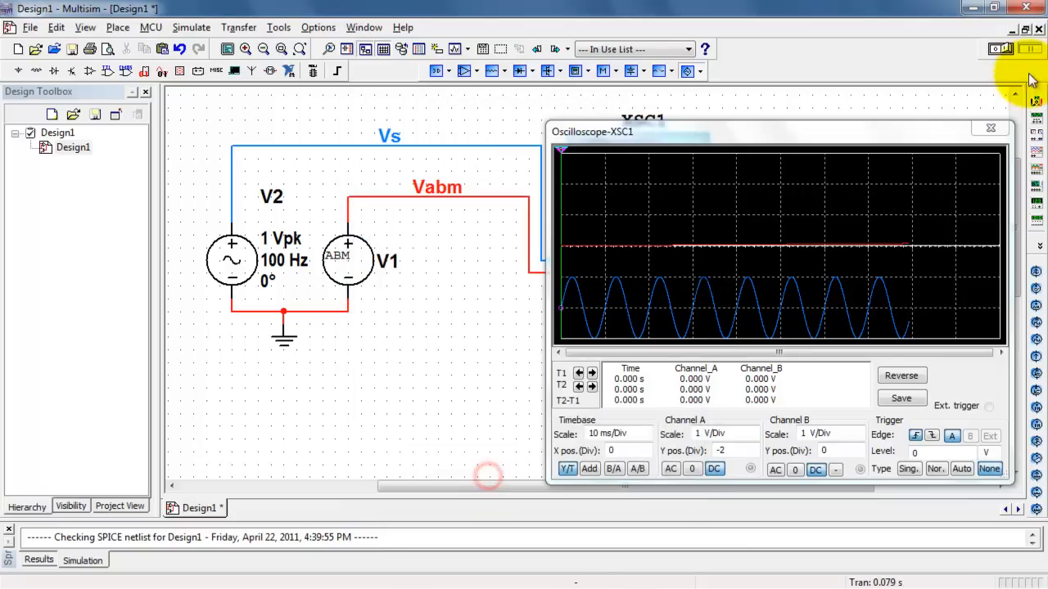
left_click(997, 49)
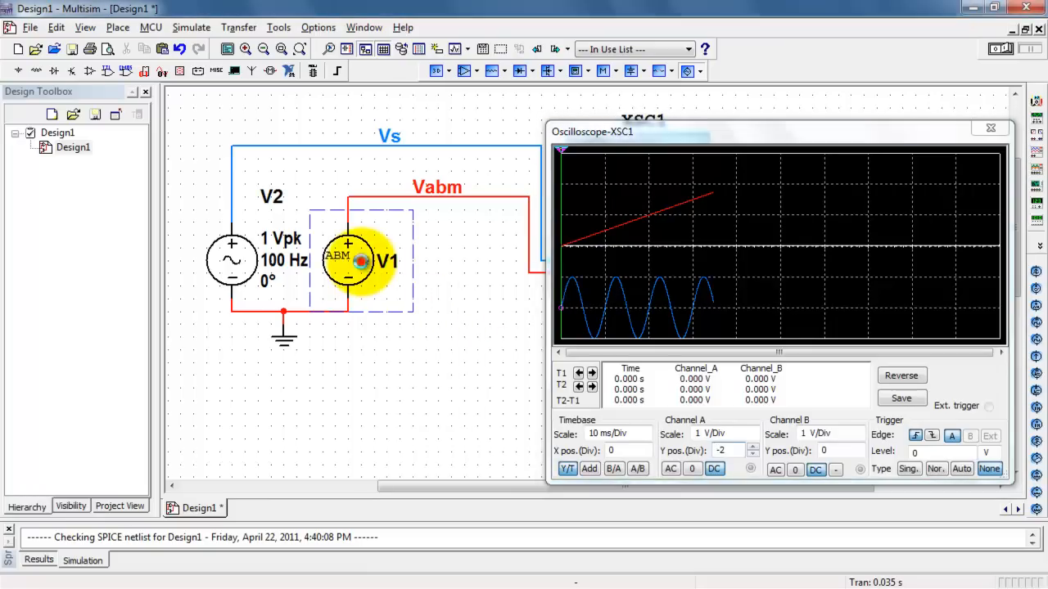
Set V1's voltage expression to u( time ) and simulate the unit step
double_click(347, 260)
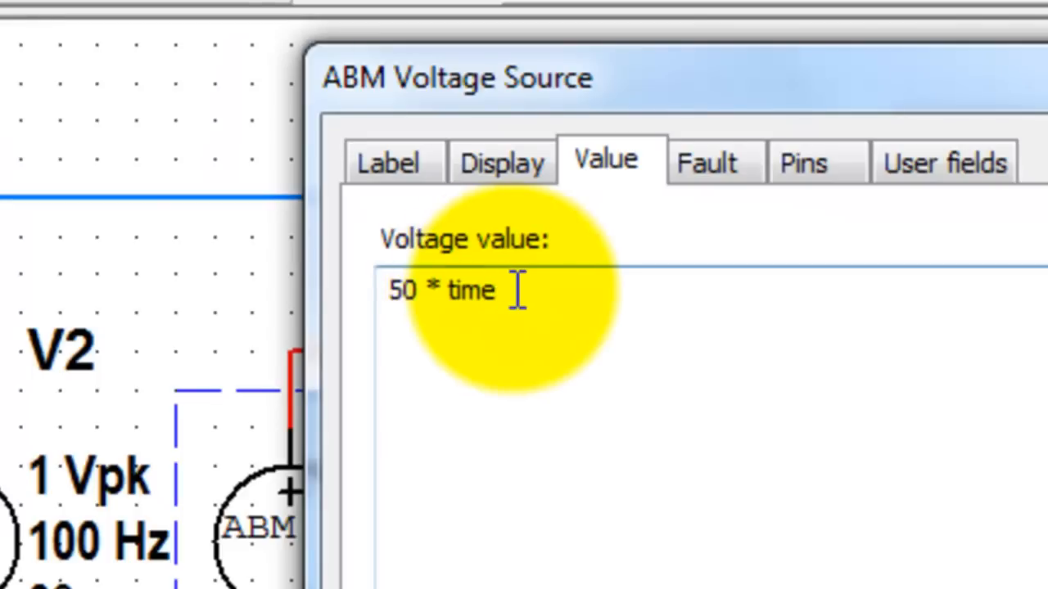
type("u")
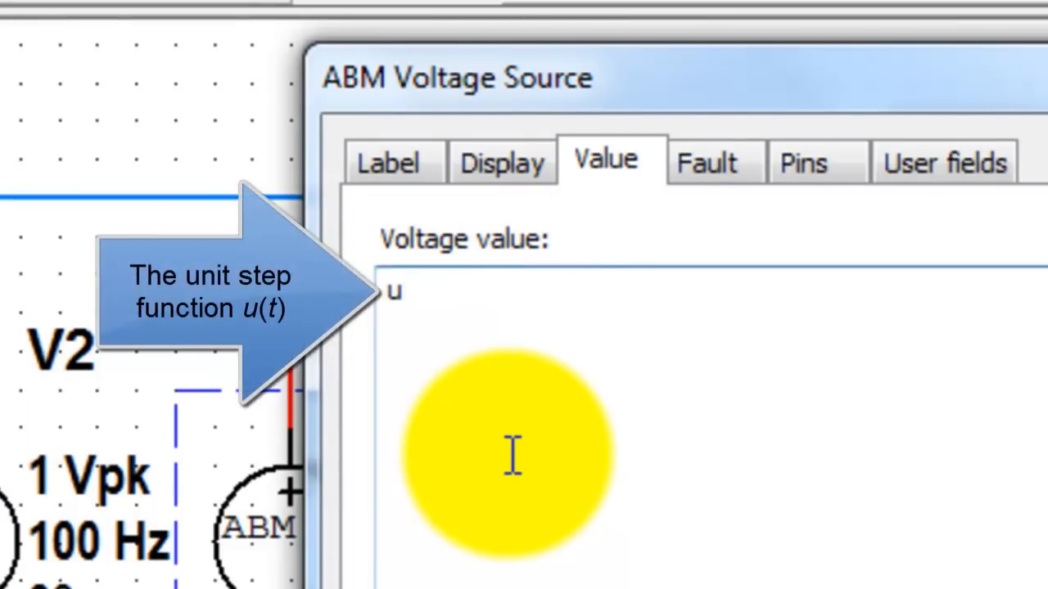
type("( time )")
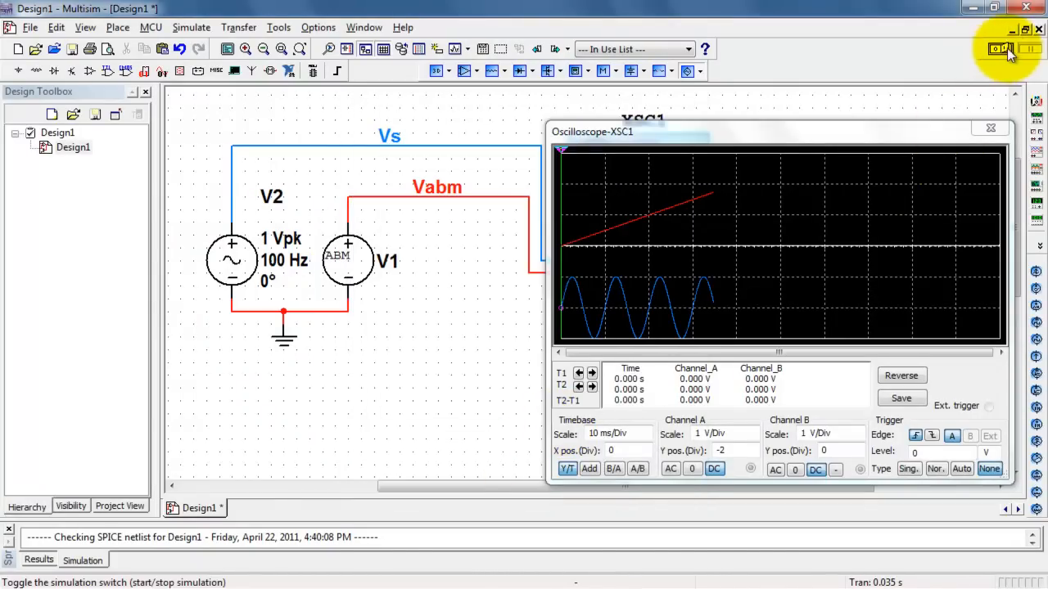
left_click(1000, 49)
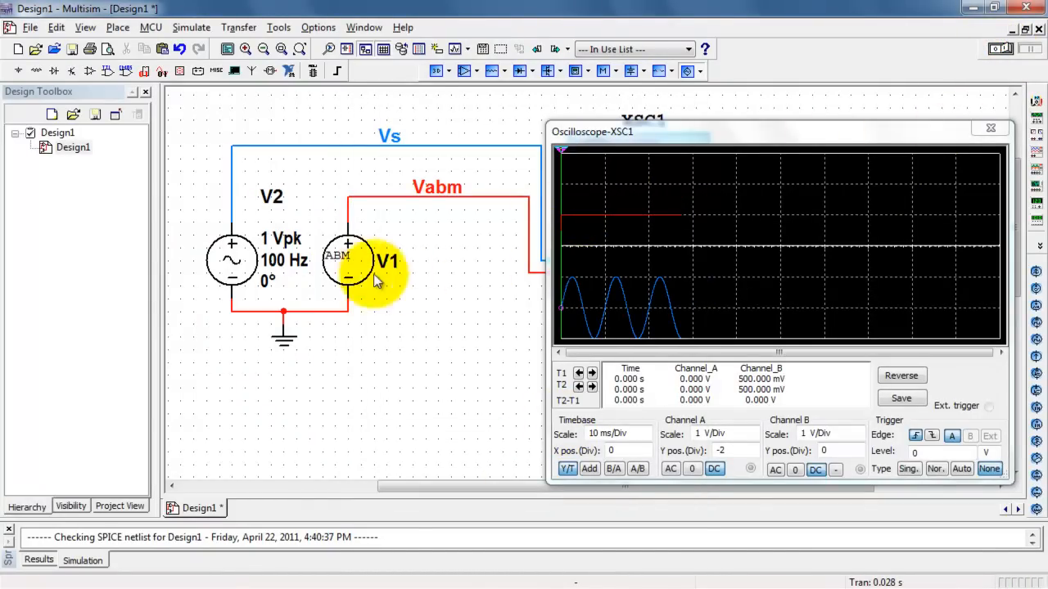
Delay the step to u( time - 0.02 ) and apply it
double_click(347, 261)
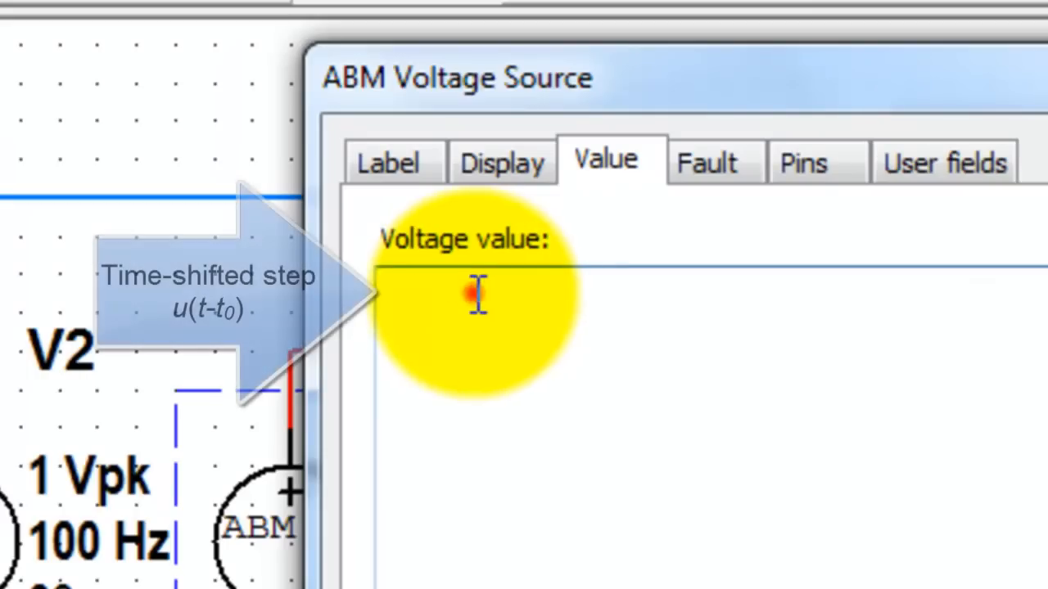
type("u( time -0)")
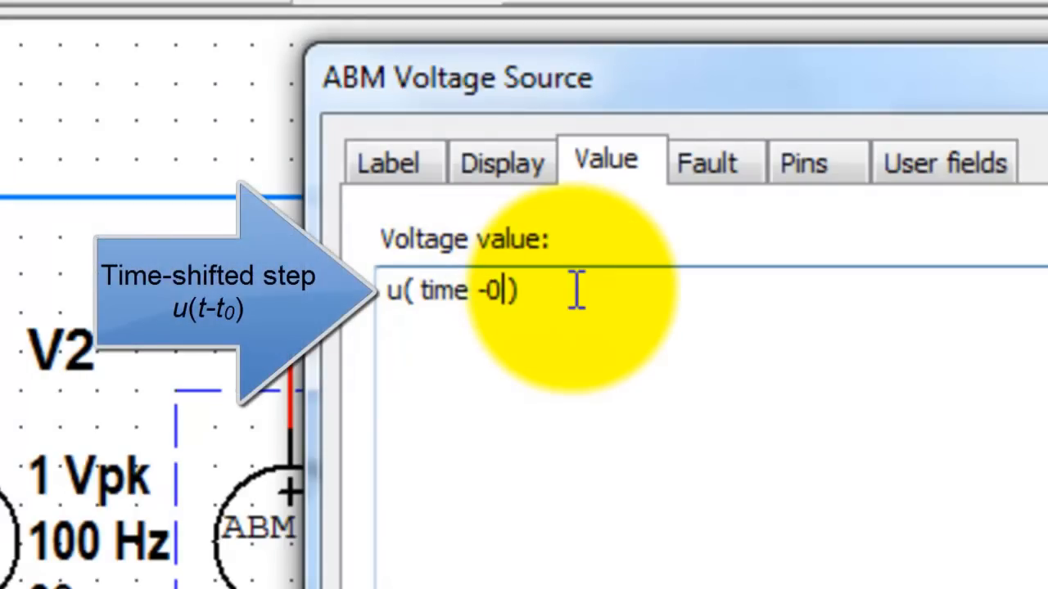
type(".02")
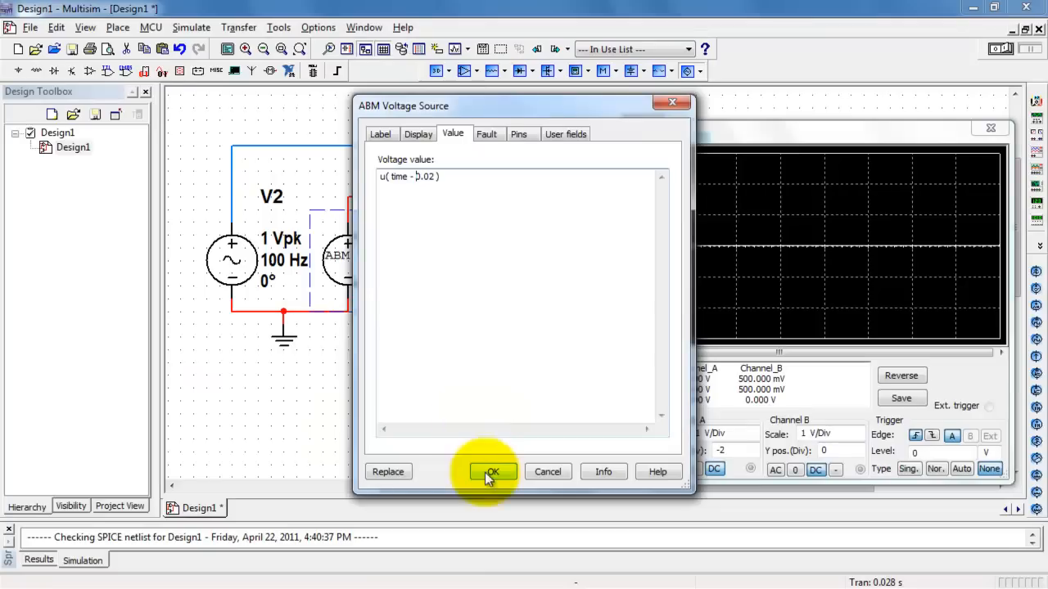
left_click(491, 471)
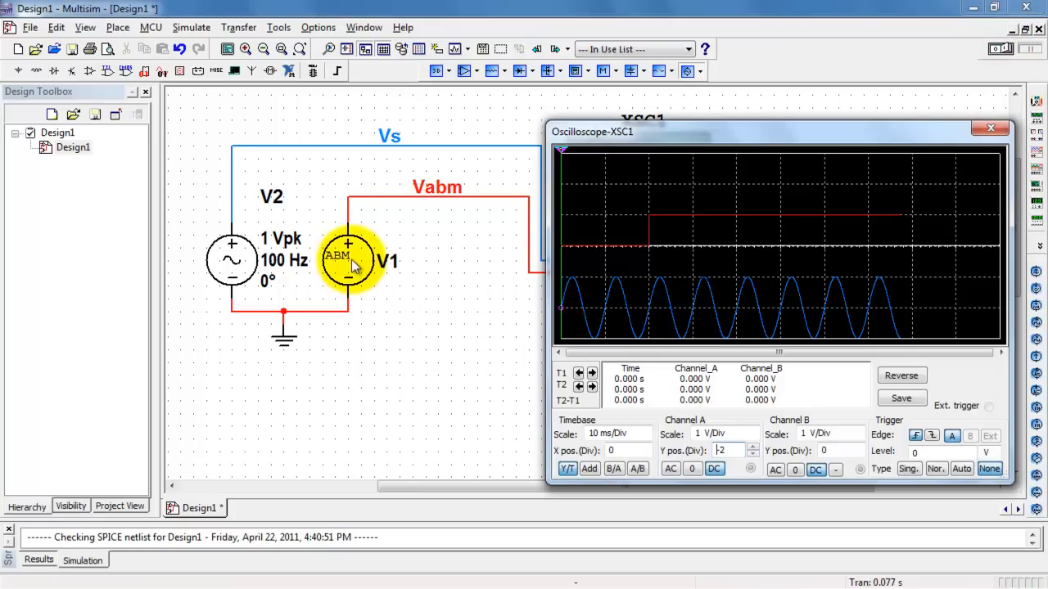
Set V1 to 3*exp((-time+0.02)/0.03)*u(time-0.02)*u(-time+0.05) and simulate the decaying pulse
double_click(347, 261)
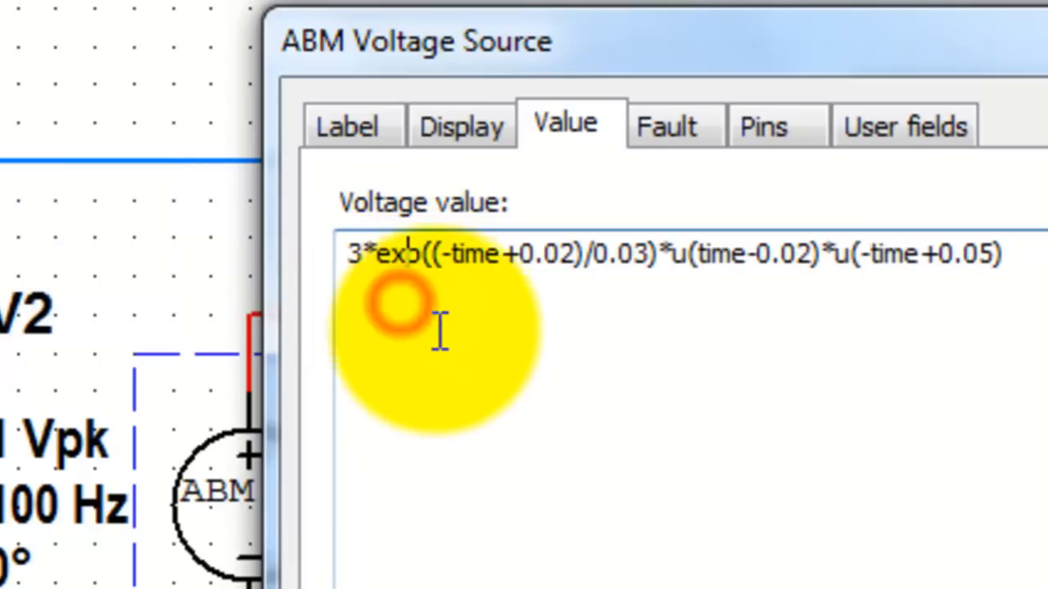
mouse_move(646, 295)
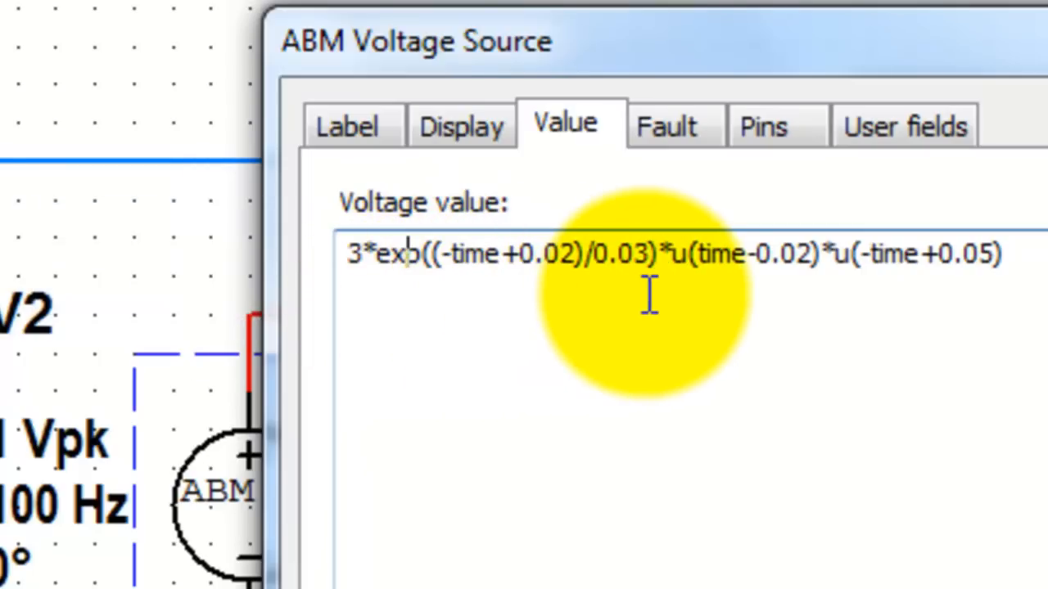
double_click(537, 253)
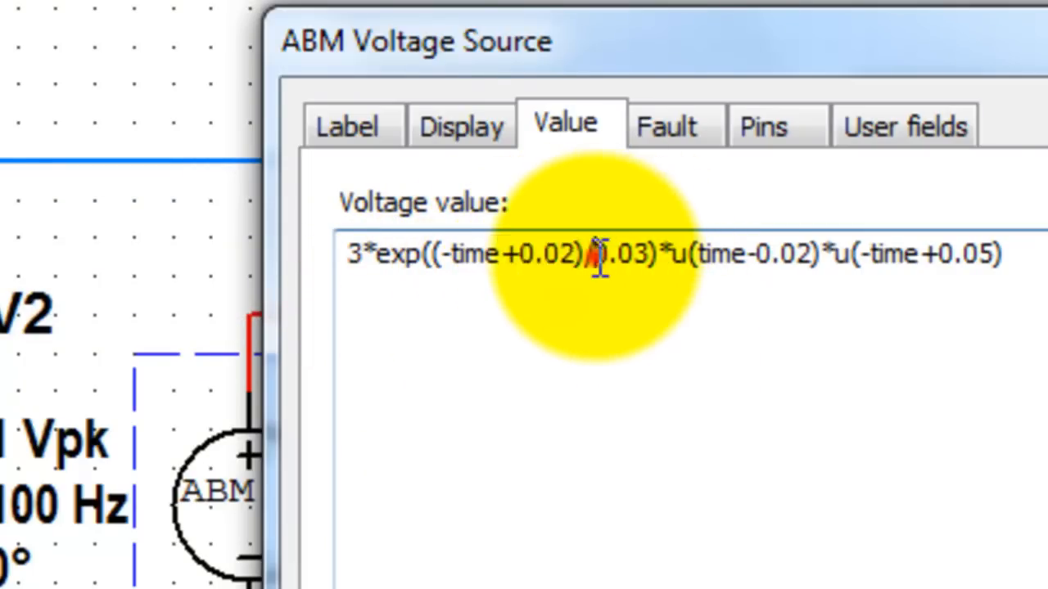
double_click(622, 254)
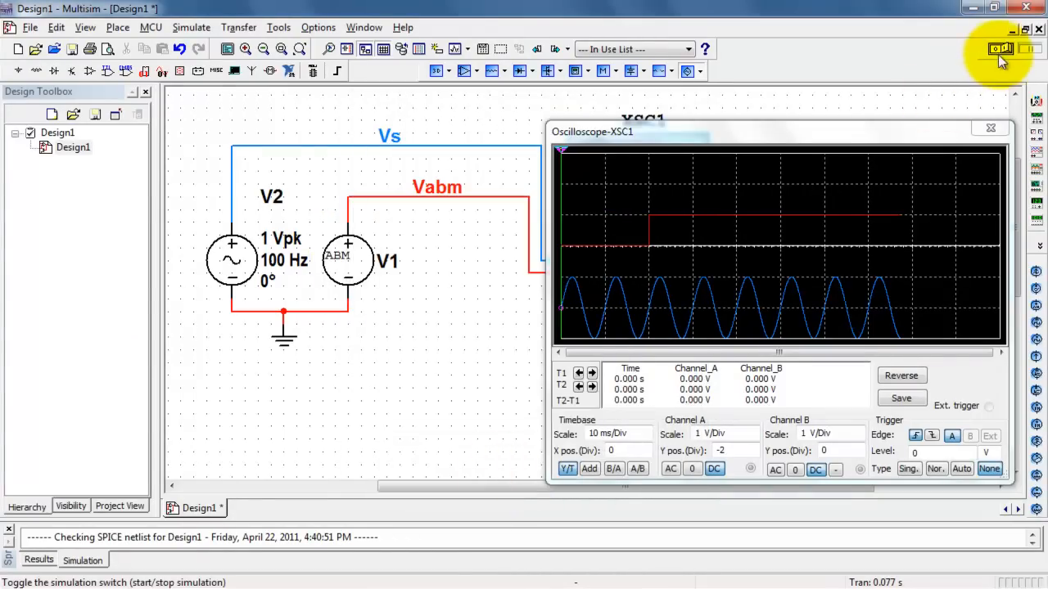
left_click(1002, 49)
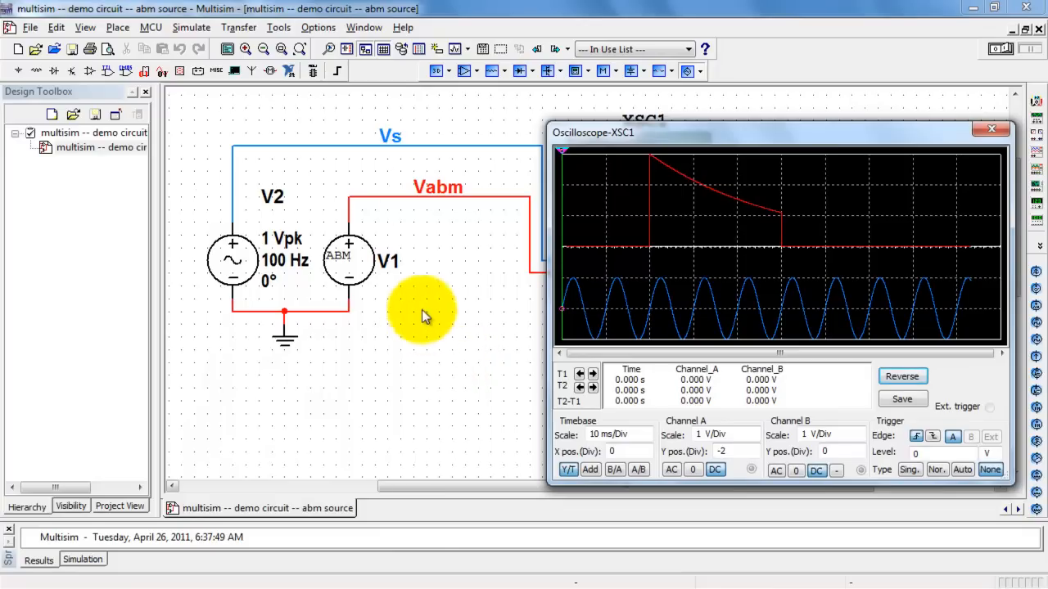
Search Multisim Help for "mathematical" and list the matching topics
left_click(403, 26)
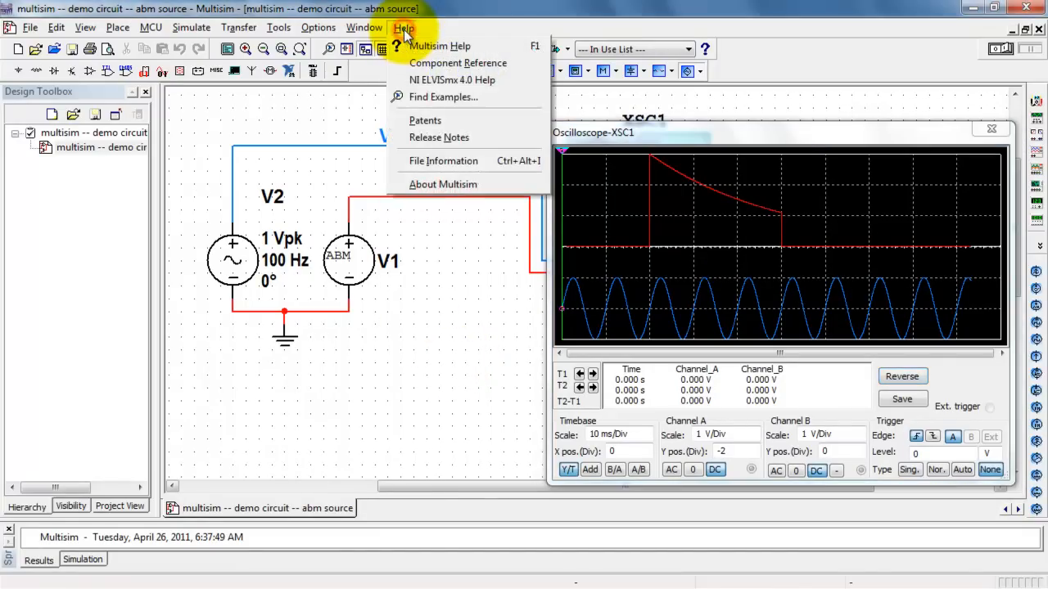
left_click(438, 45)
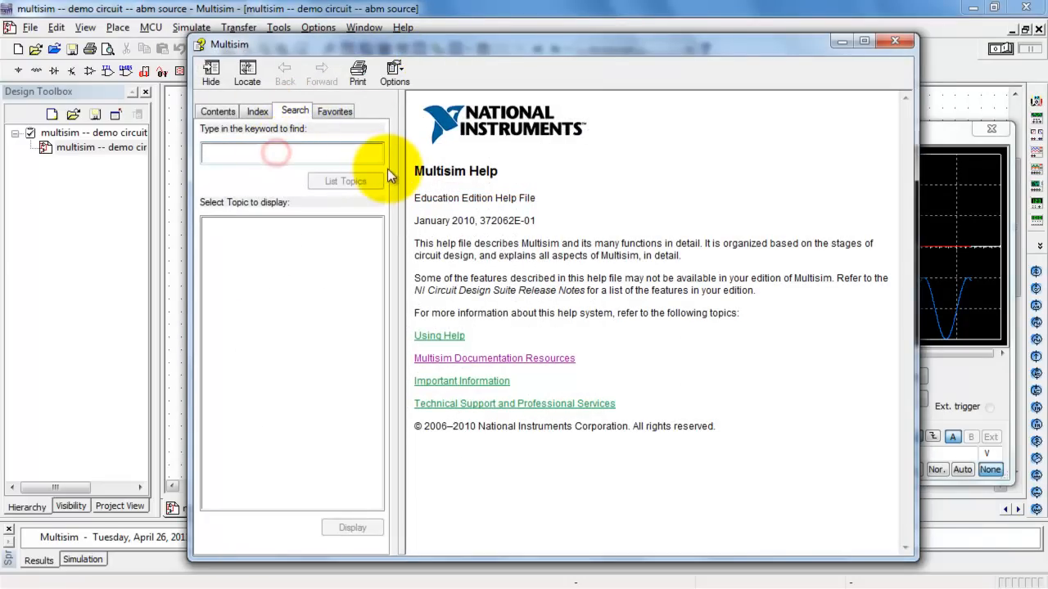
type("mathe")
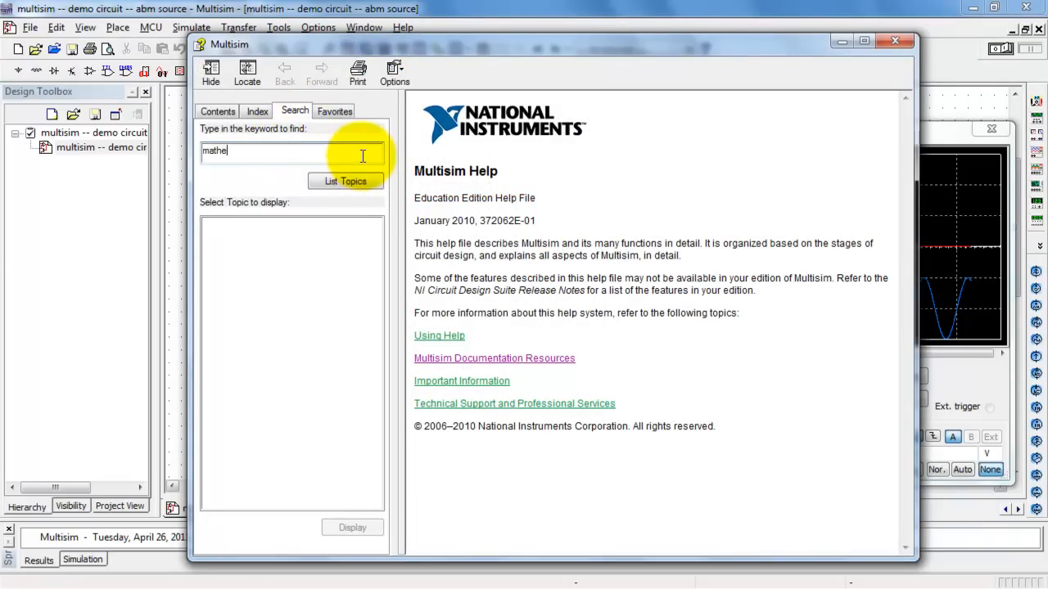
type("matical")
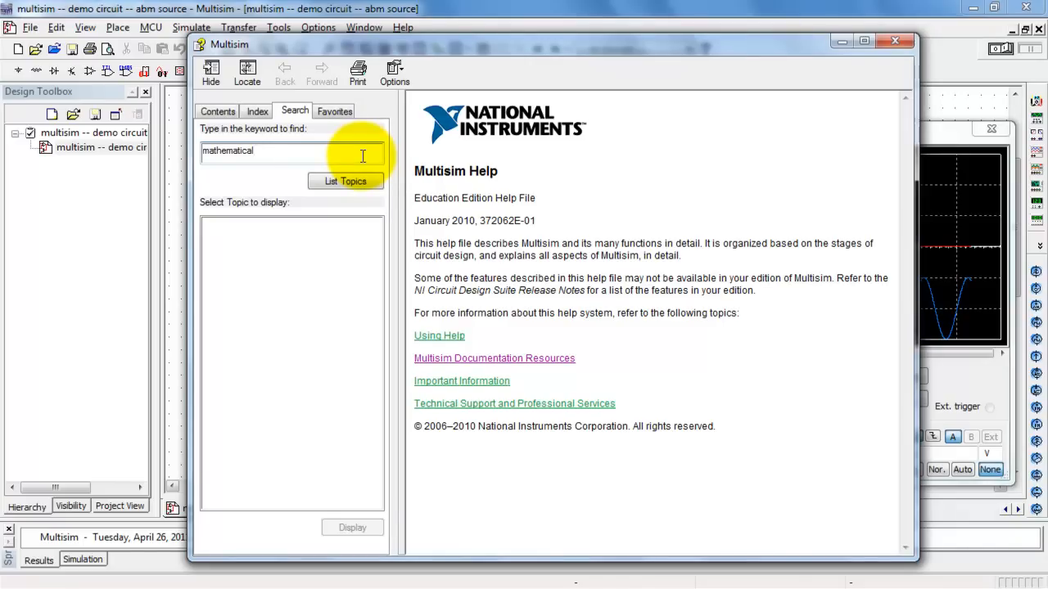
left_click(346, 180)
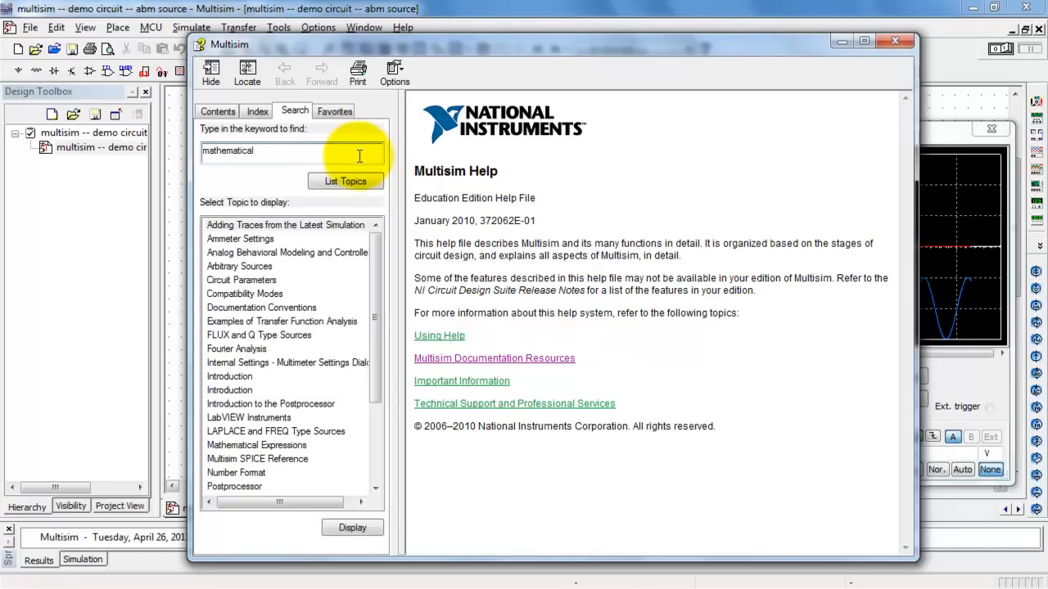
mouse_move(211, 455)
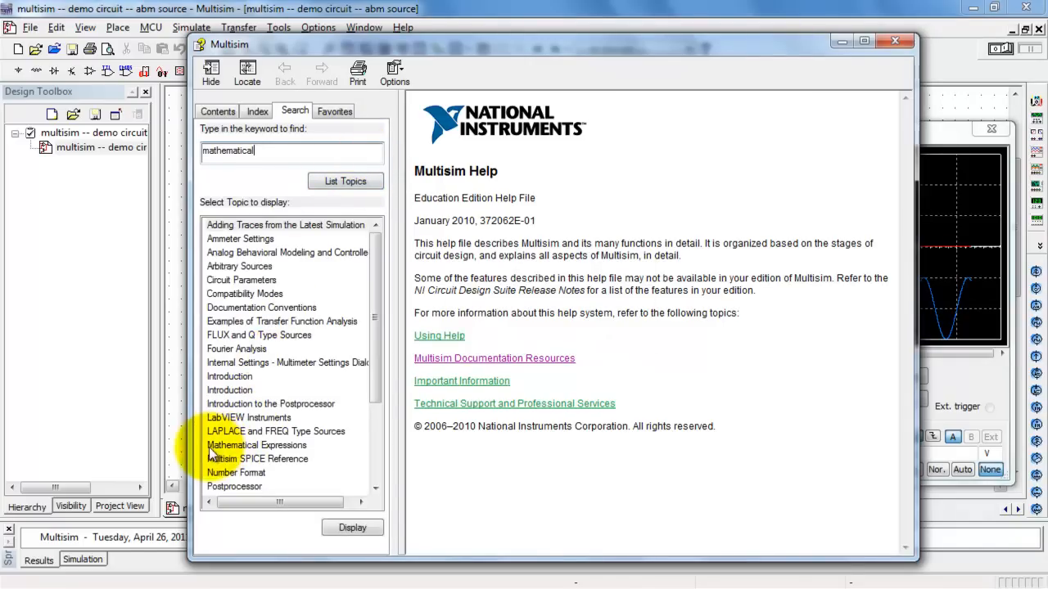
View the Supported Mathematical Functions, Operators and Constants table down to the u step function
left_click(255, 445)
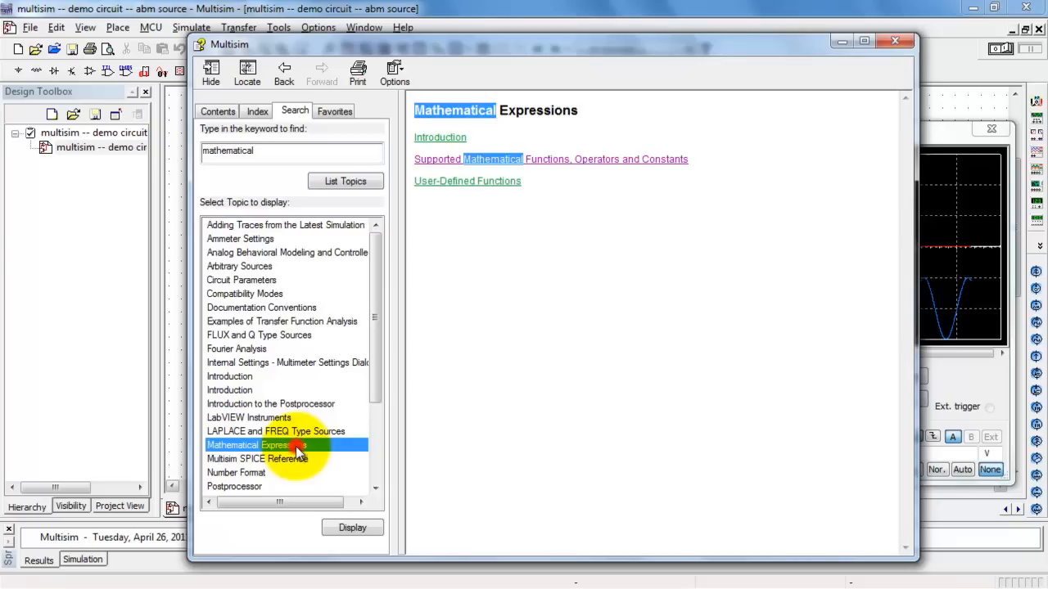
mouse_move(589, 228)
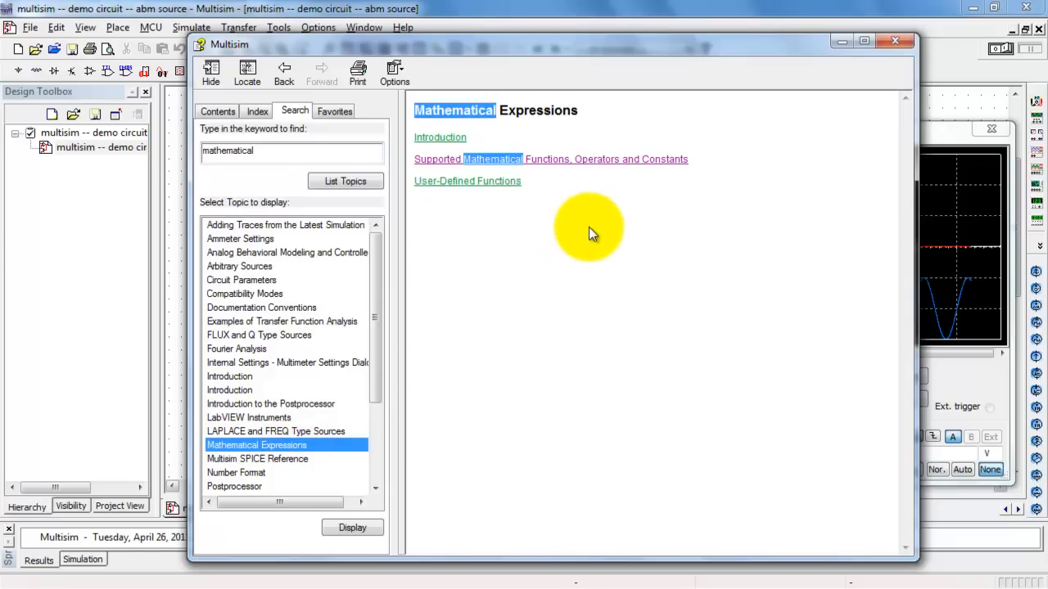
mouse_move(572, 164)
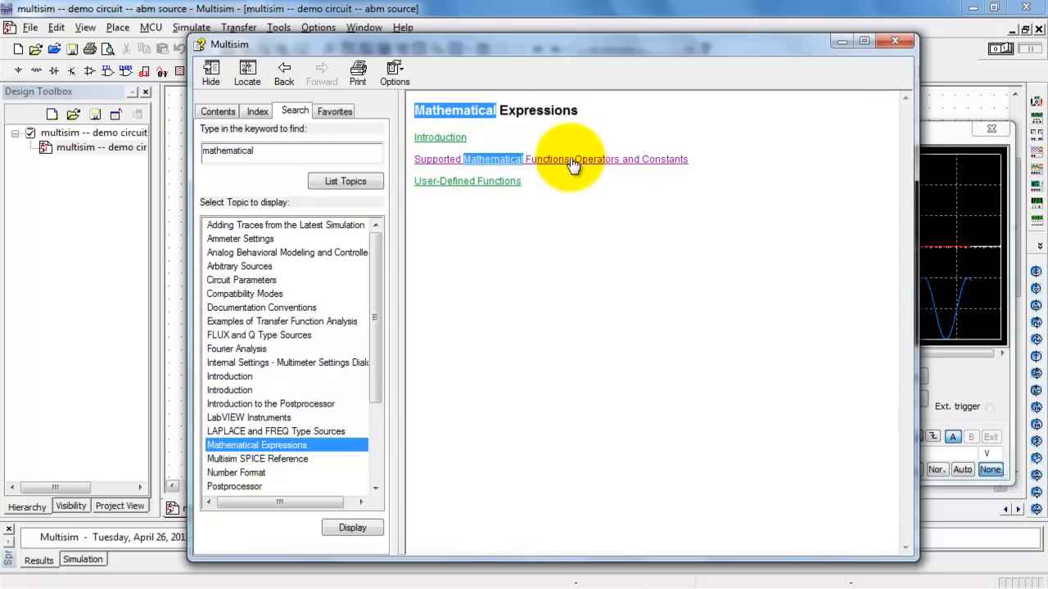
left_click(573, 159)
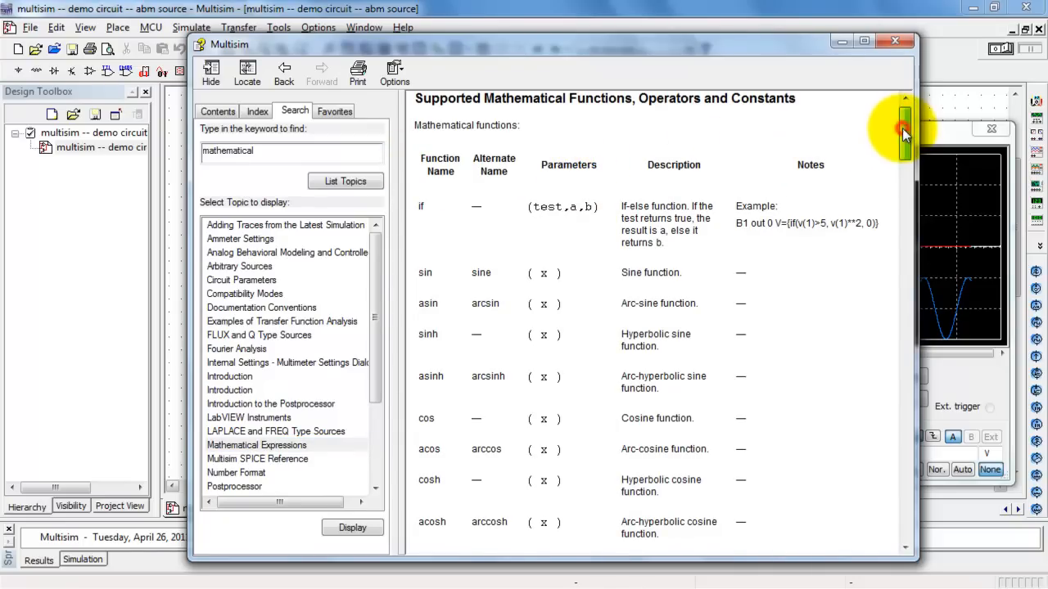
scroll("down", 3)
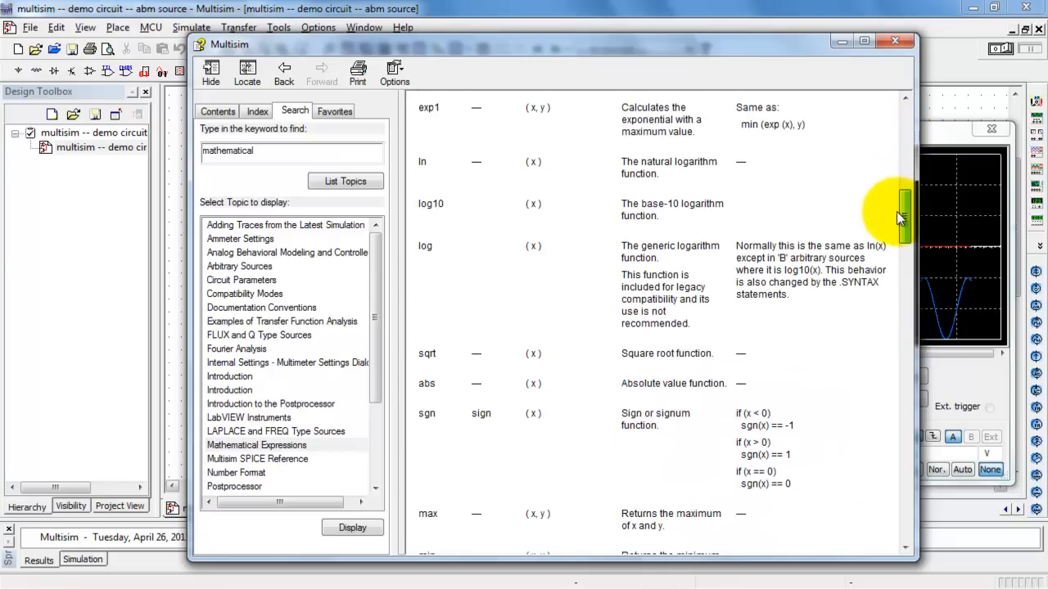
scroll("down", 3)
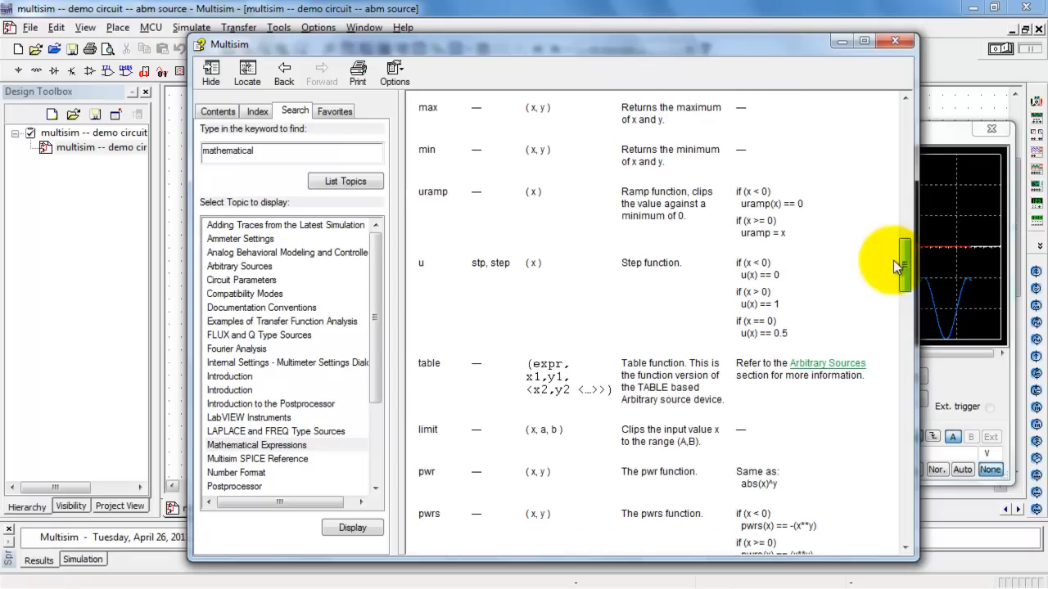
mouse_move(426, 261)
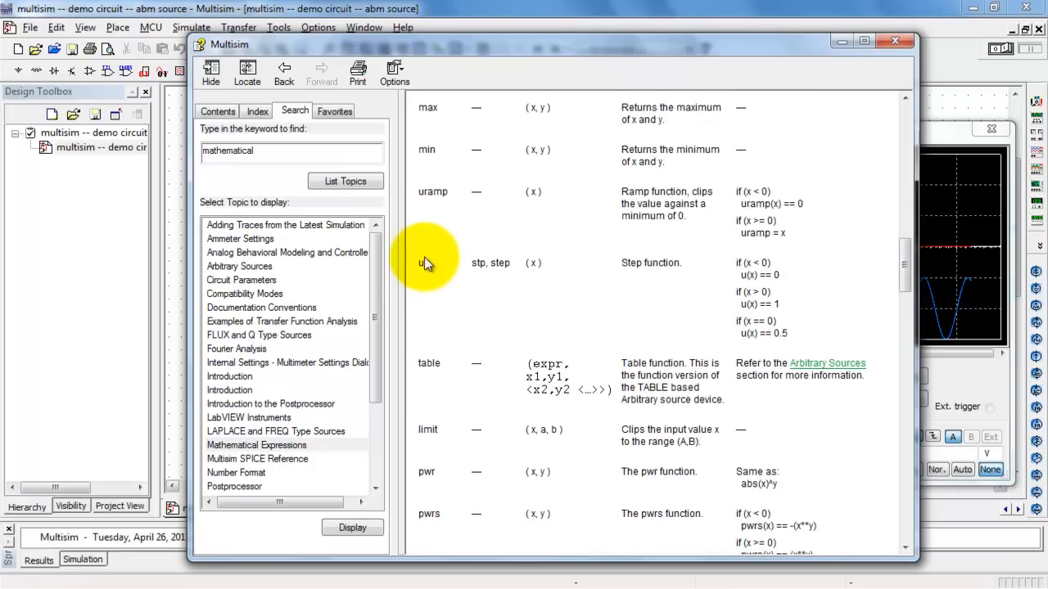
mouse_move(569, 278)
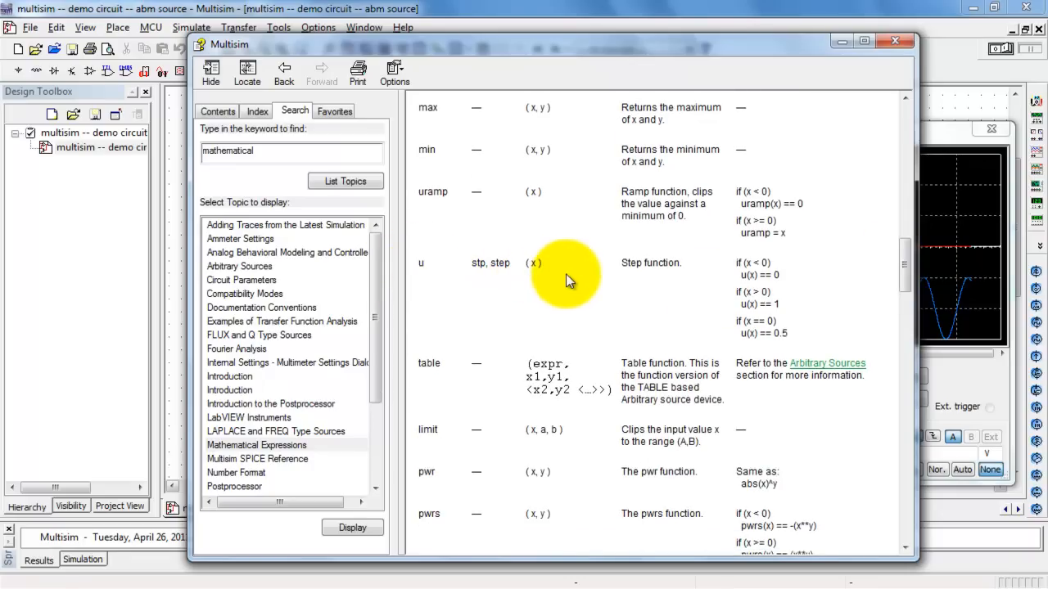
mouse_move(903, 249)
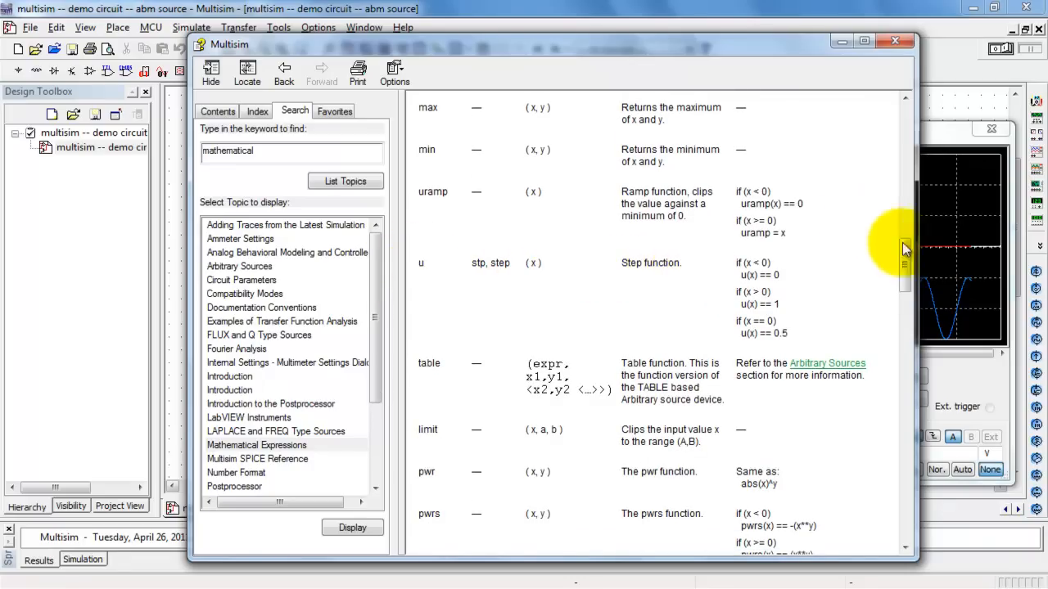
Read through the operators and built-in constants tables, then close Help to return to the circuit
scroll("down", 3)
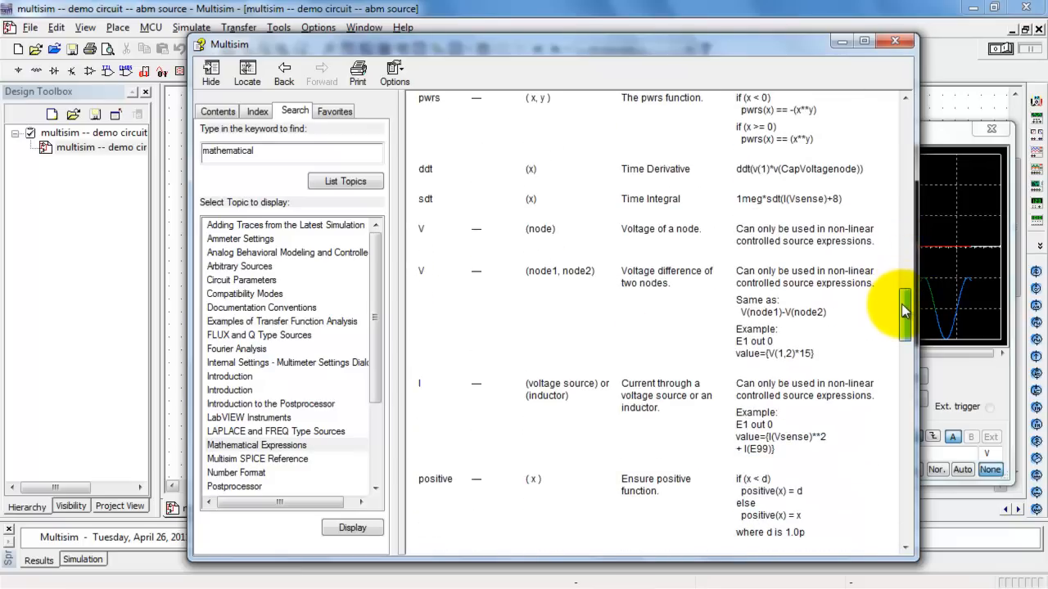
scroll("down", 3)
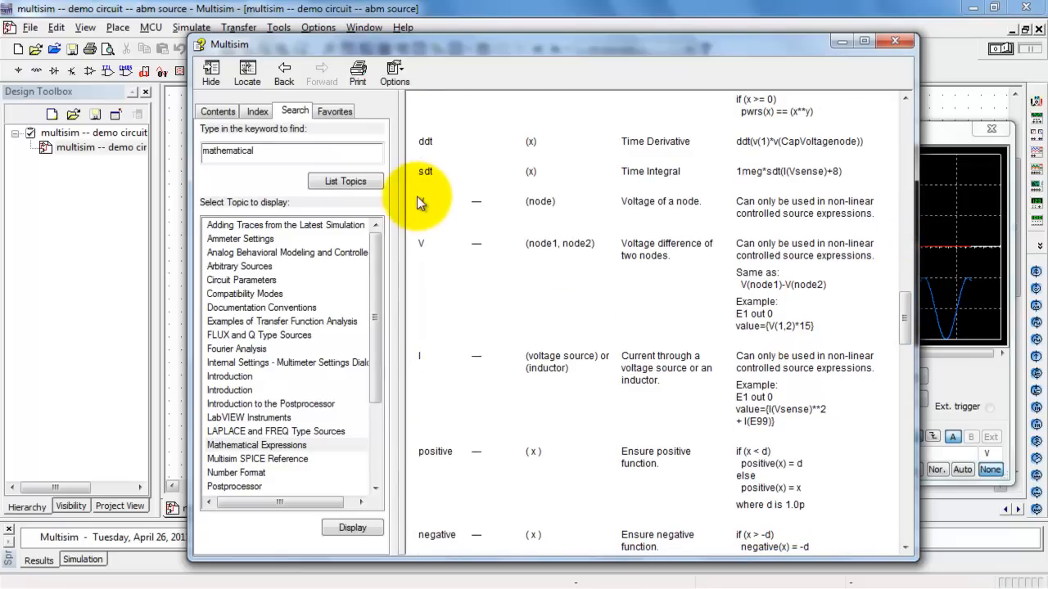
mouse_move(688, 216)
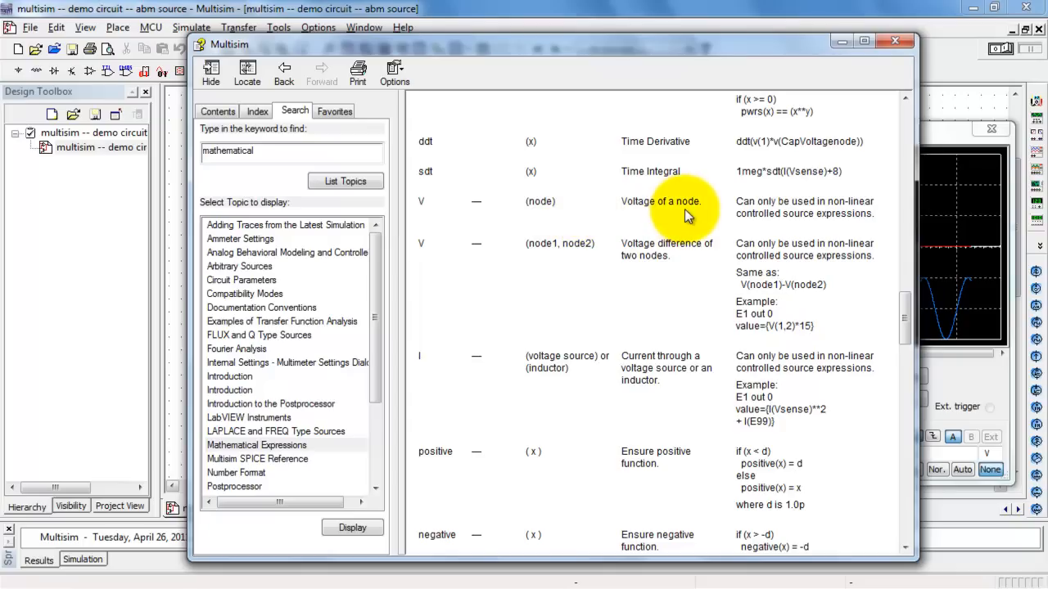
mouse_move(446, 369)
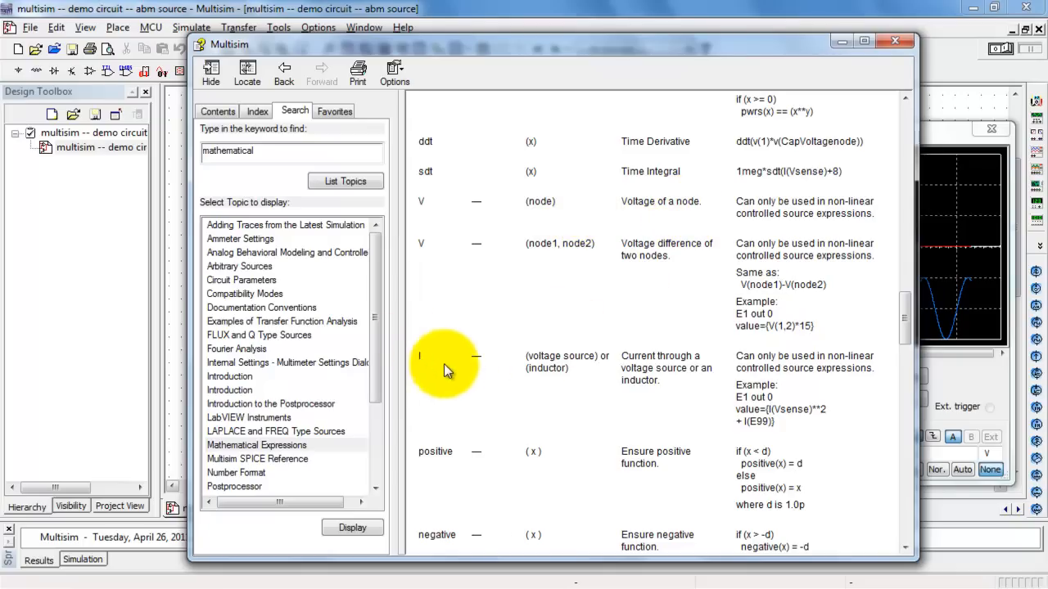
mouse_move(769, 354)
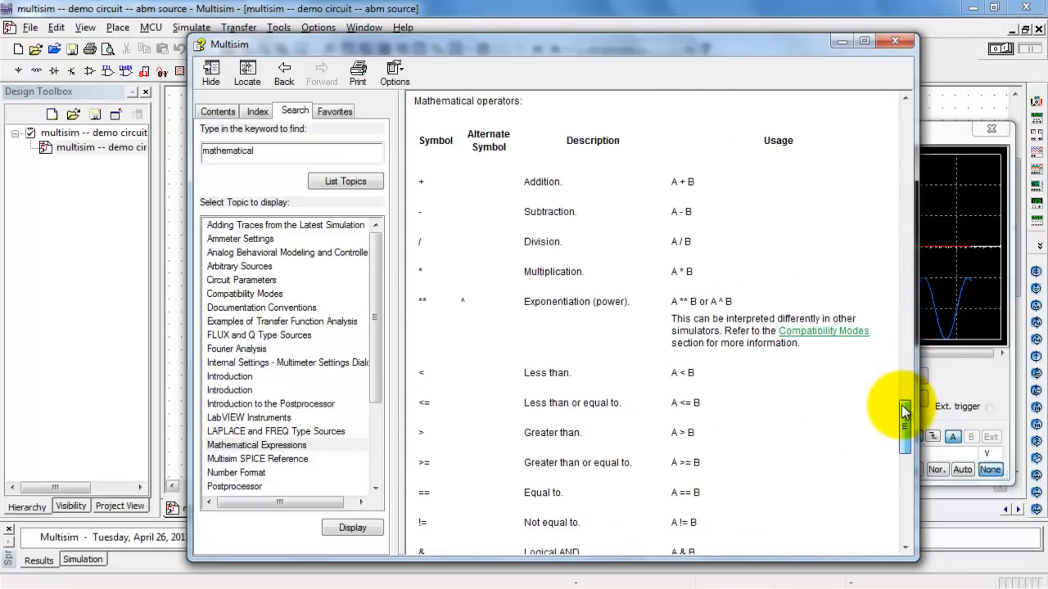
scroll("down", 3)
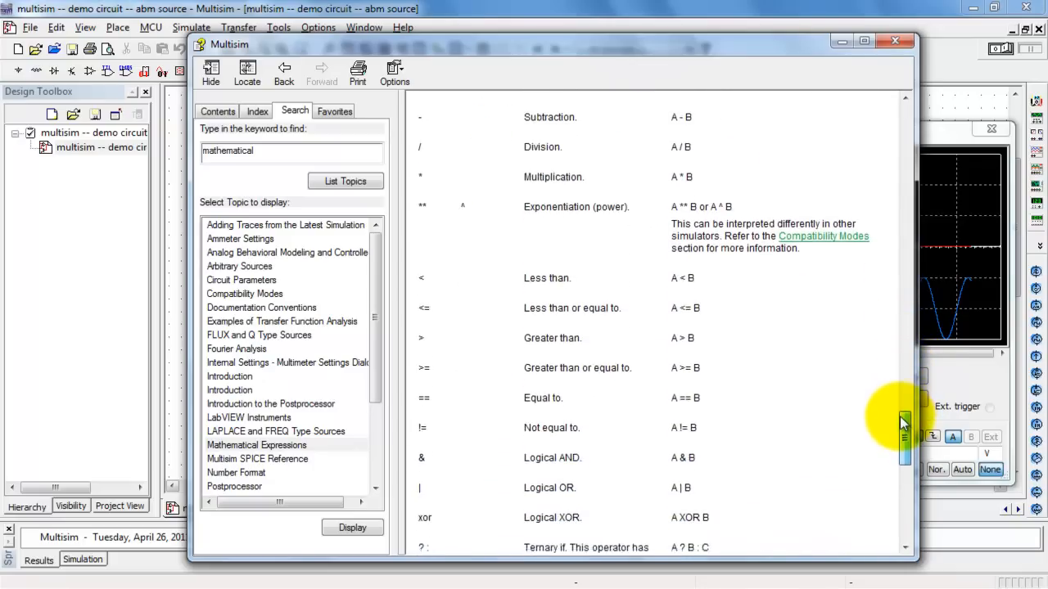
scroll("down", 3)
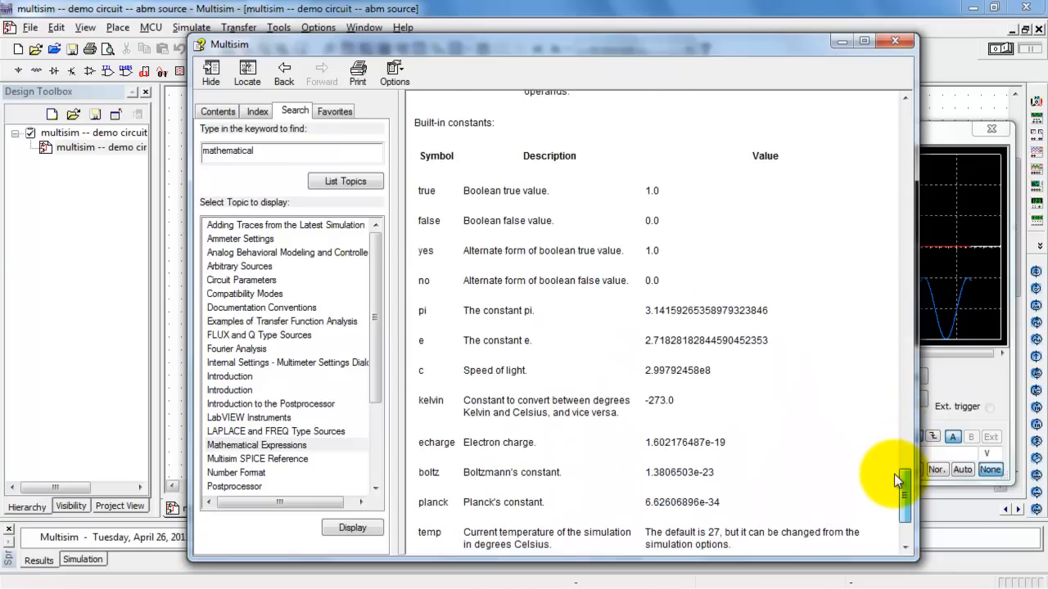
scroll("down", 3)
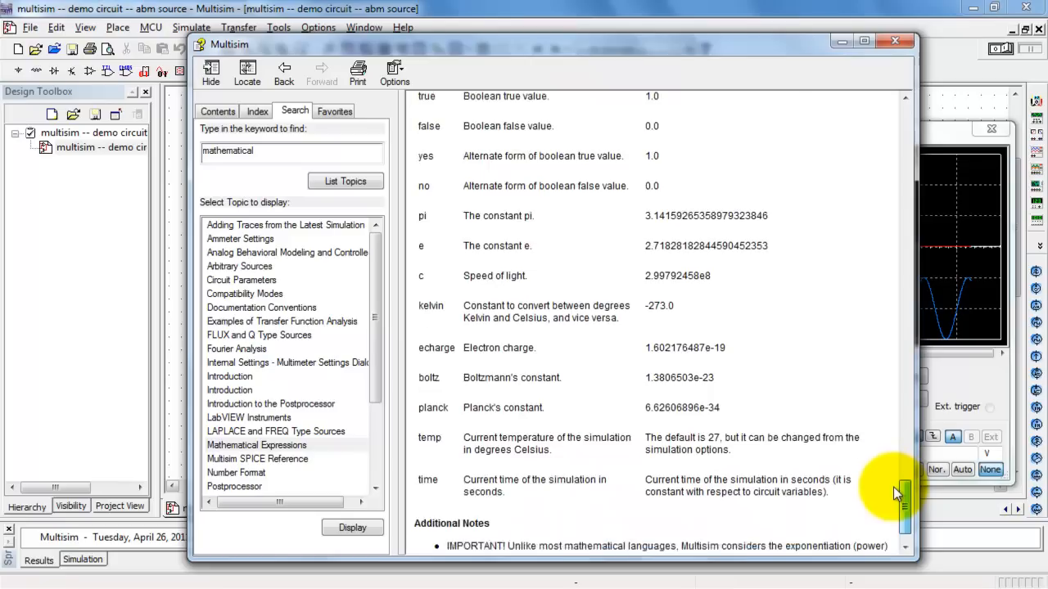
scroll("down", 3)
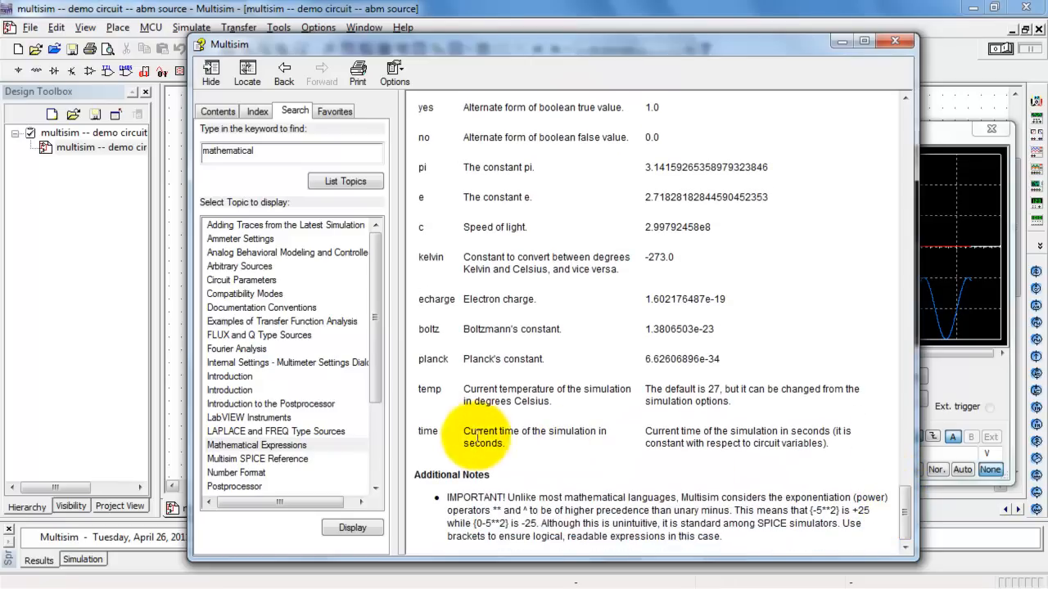
mouse_move(589, 456)
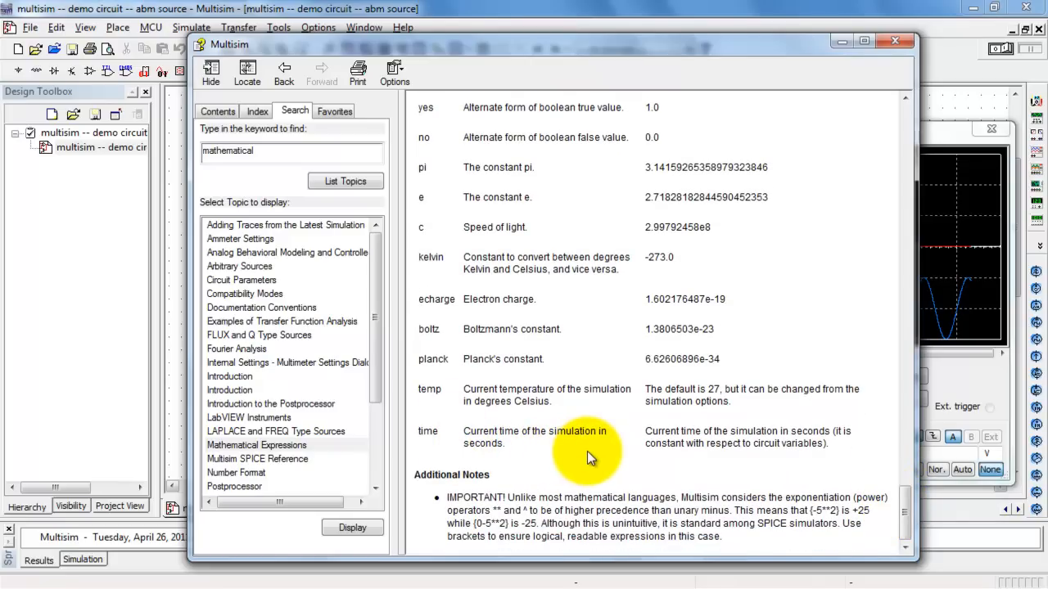
mouse_move(894, 41)
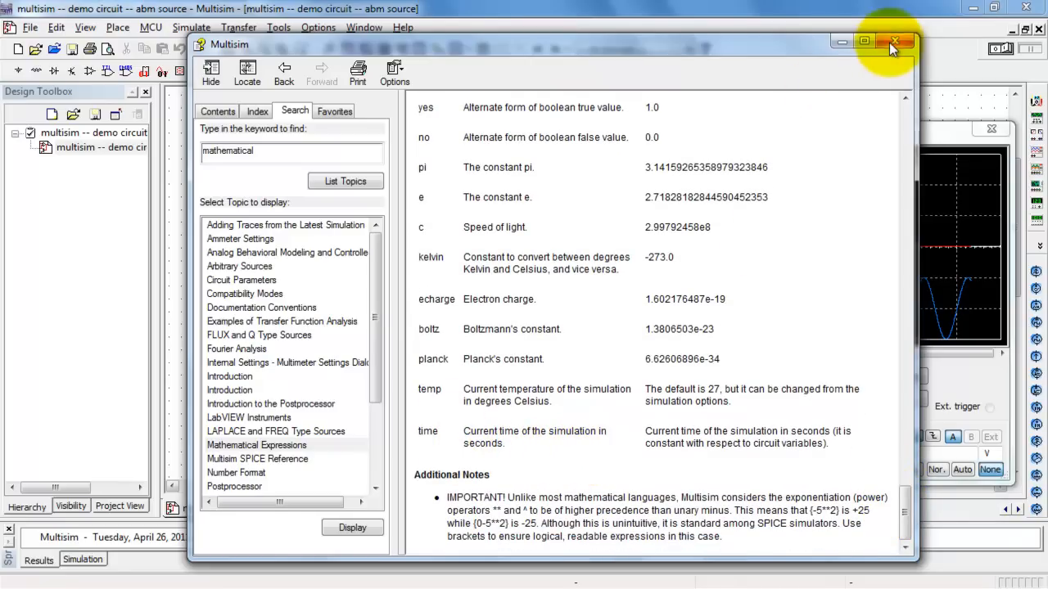
left_click(893, 41)
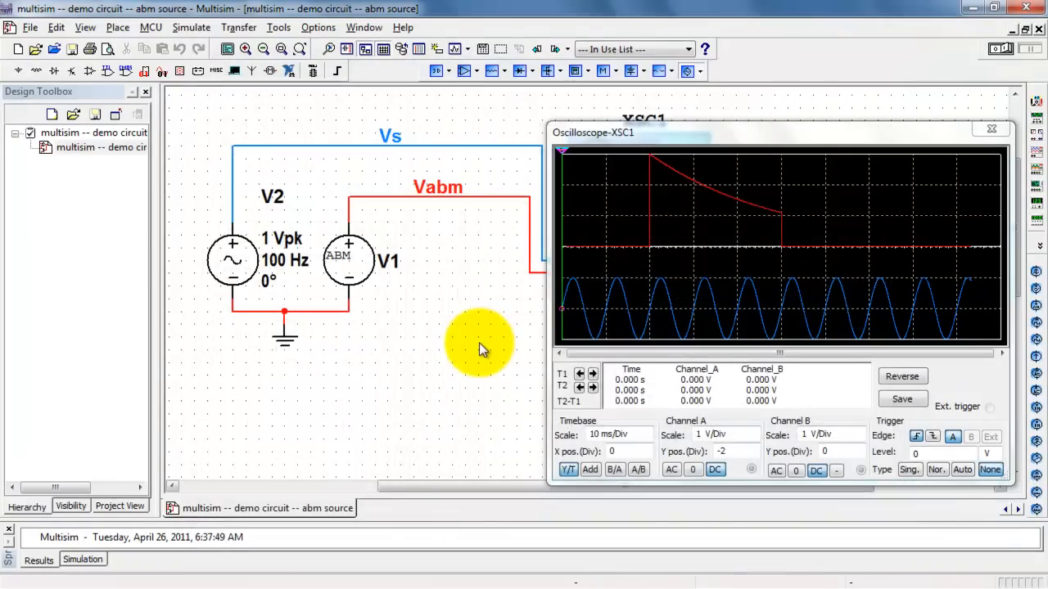